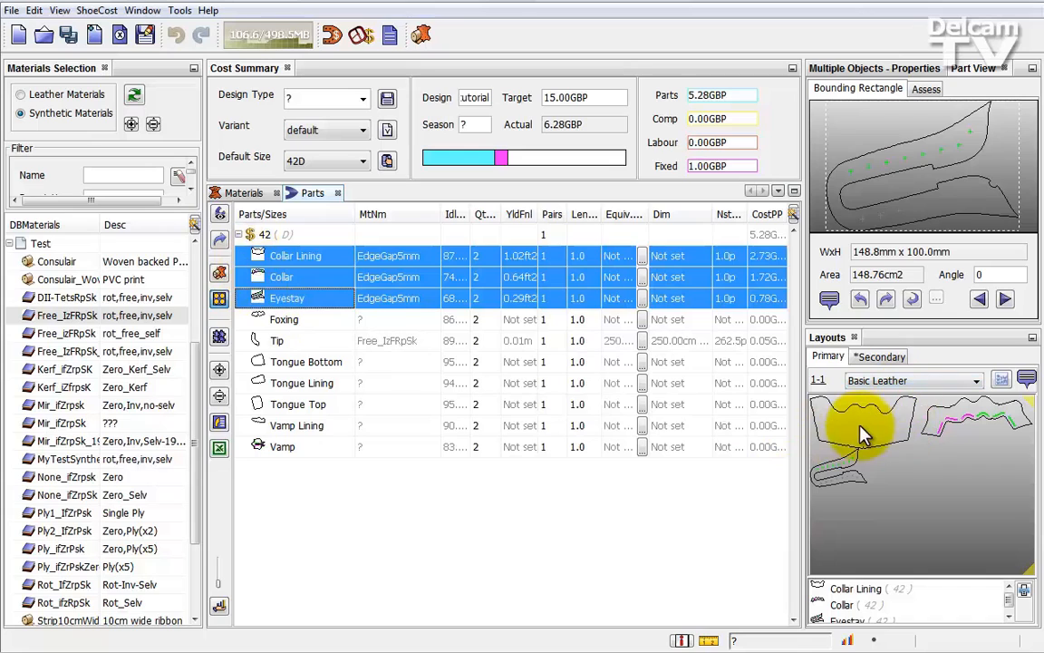
mouse_move(883, 444)
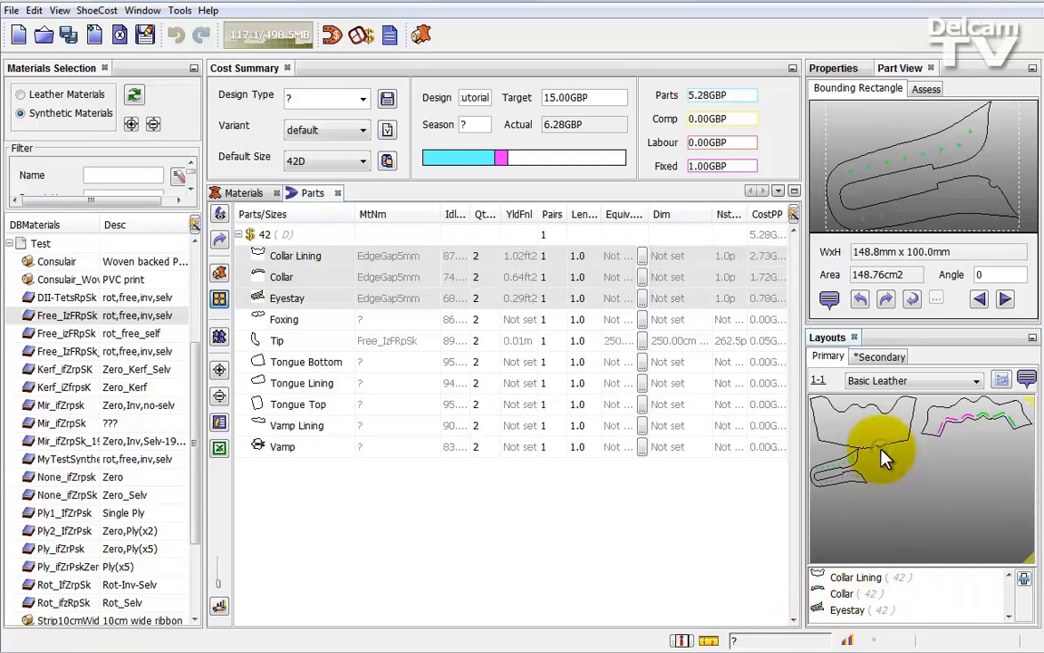
mouse_move(893, 437)
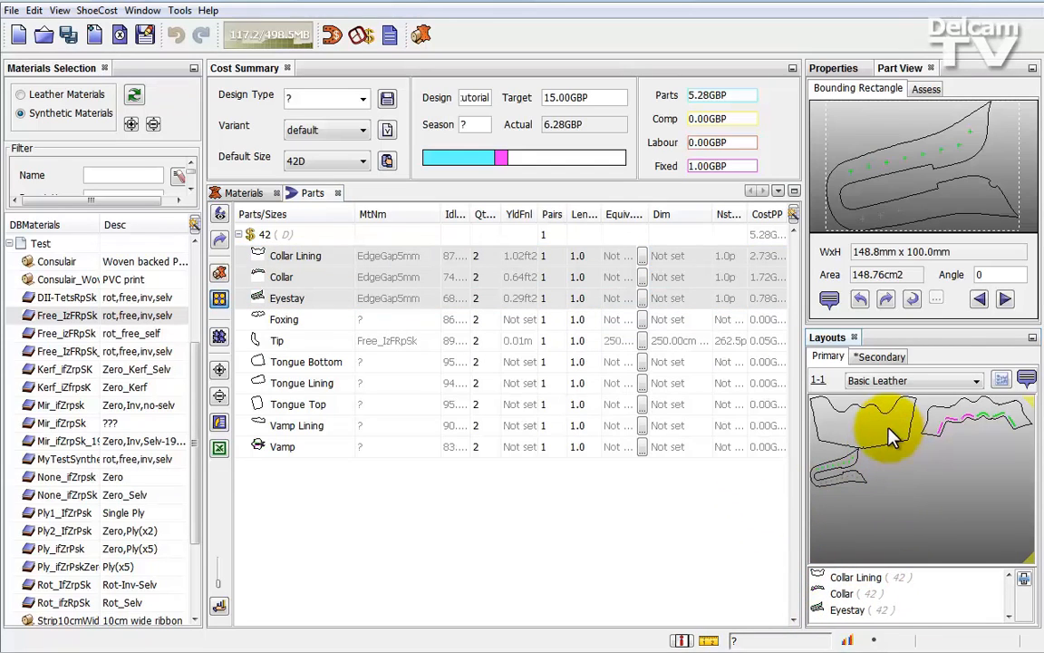
mouse_move(934, 417)
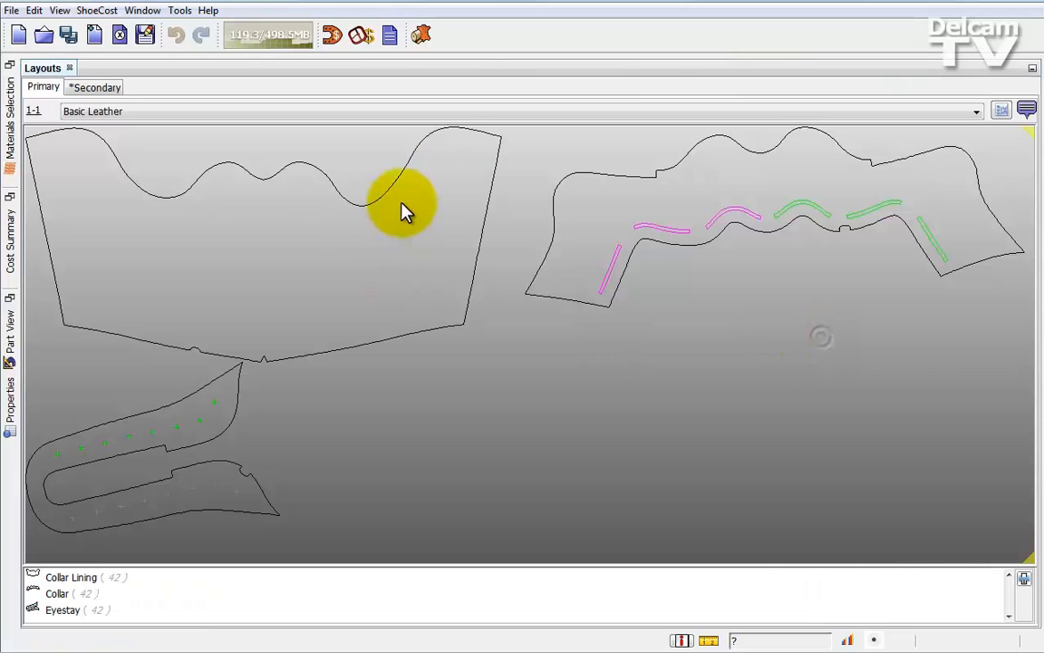
mouse_move(378, 274)
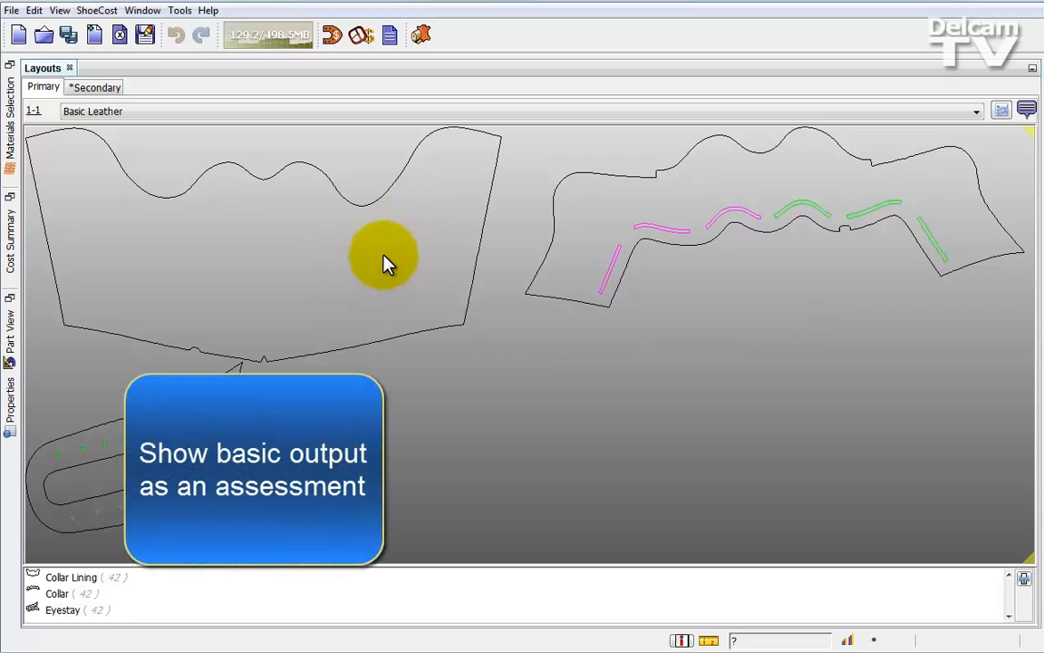
mouse_move(362, 263)
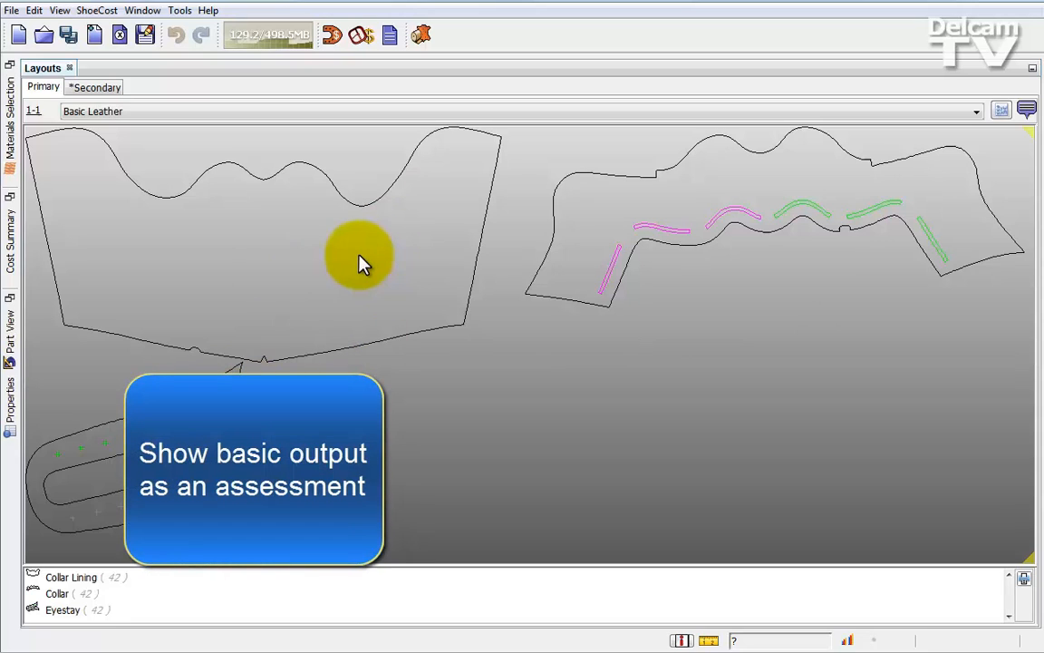
Enable 'tight to toe' and Show layout as assessment, then redo the leather layout
right_click(361, 263)
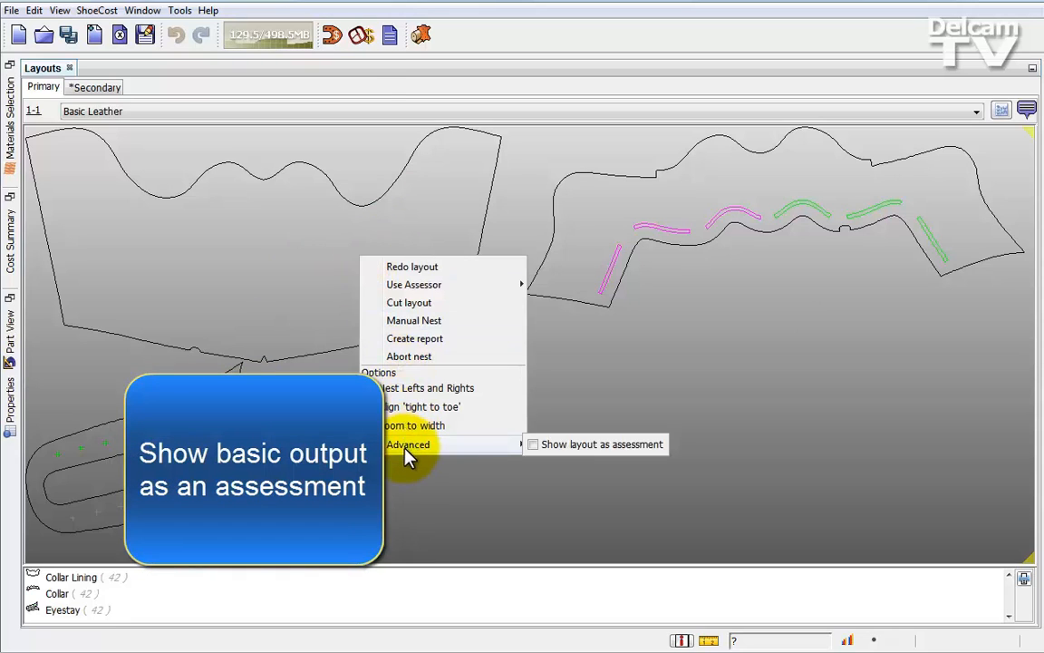
mouse_move(533, 444)
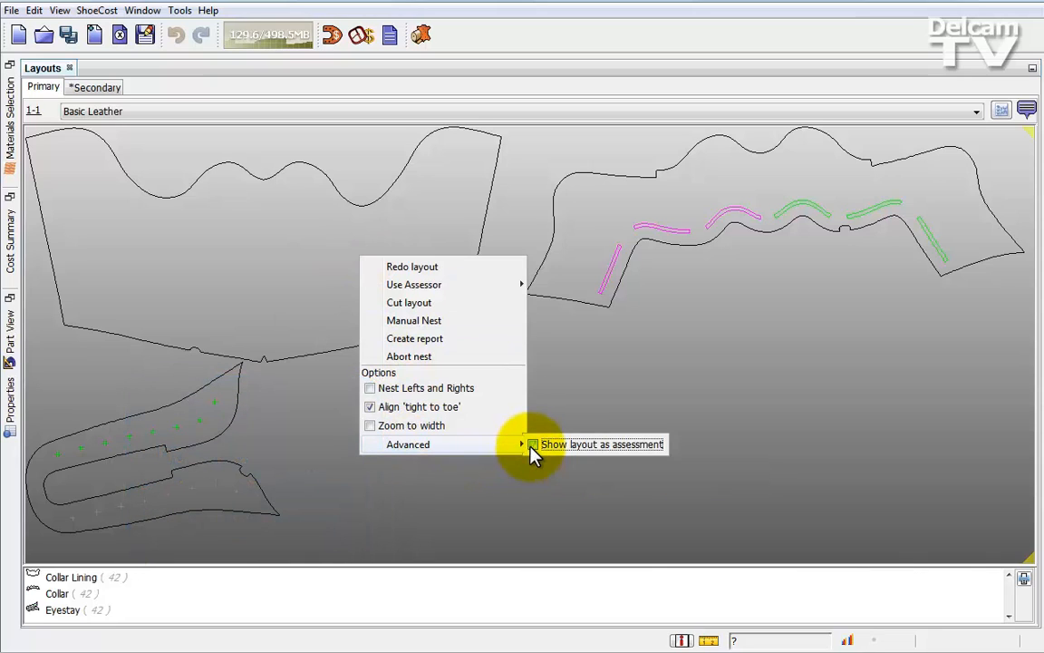
mouse_move(422, 266)
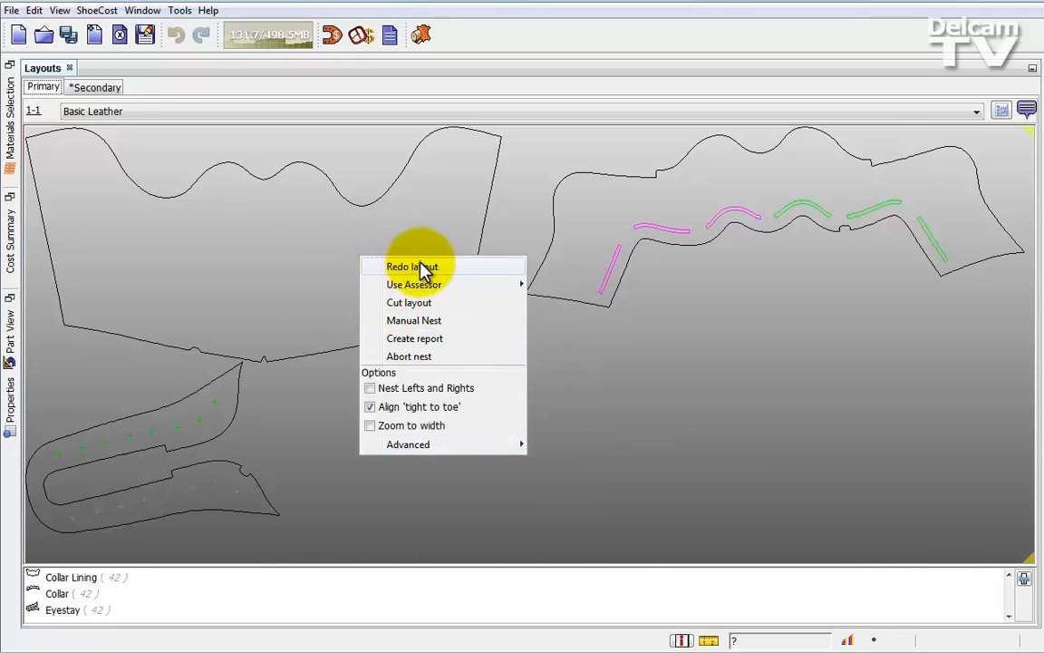
click(411, 265)
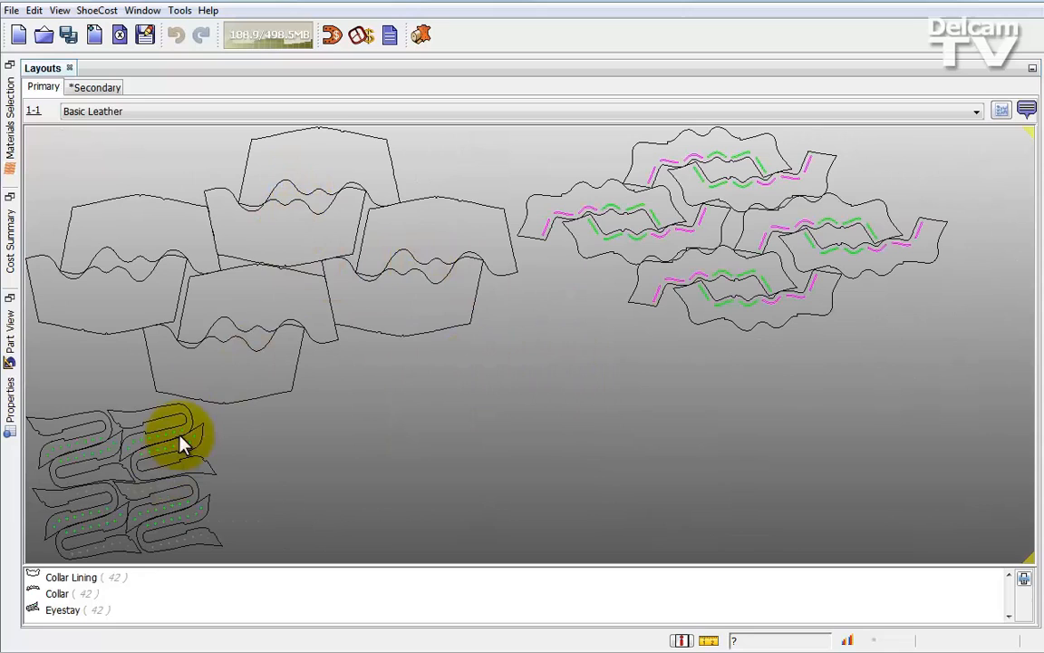
mouse_move(394, 190)
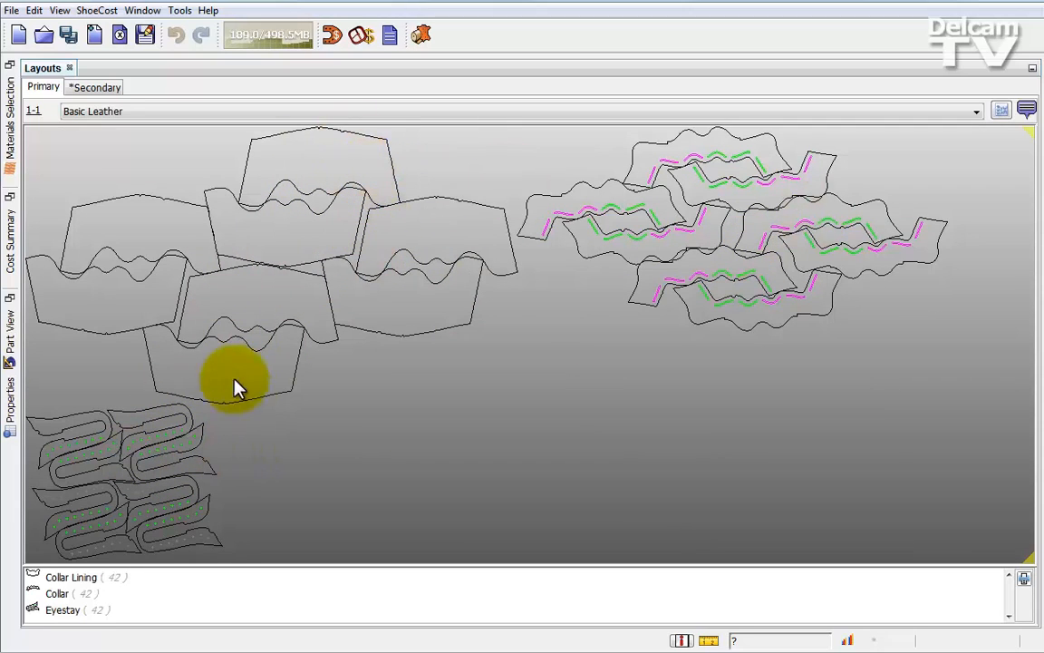
mouse_move(408, 352)
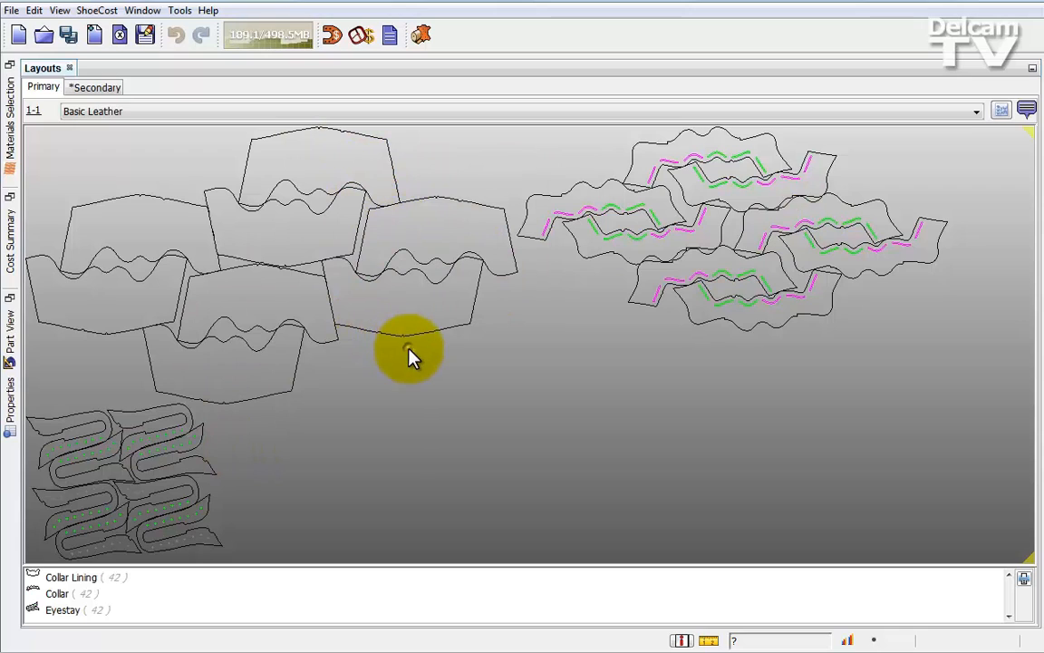
Reopen the layout's nesting options to check Show layout as assessment
right_click(407, 353)
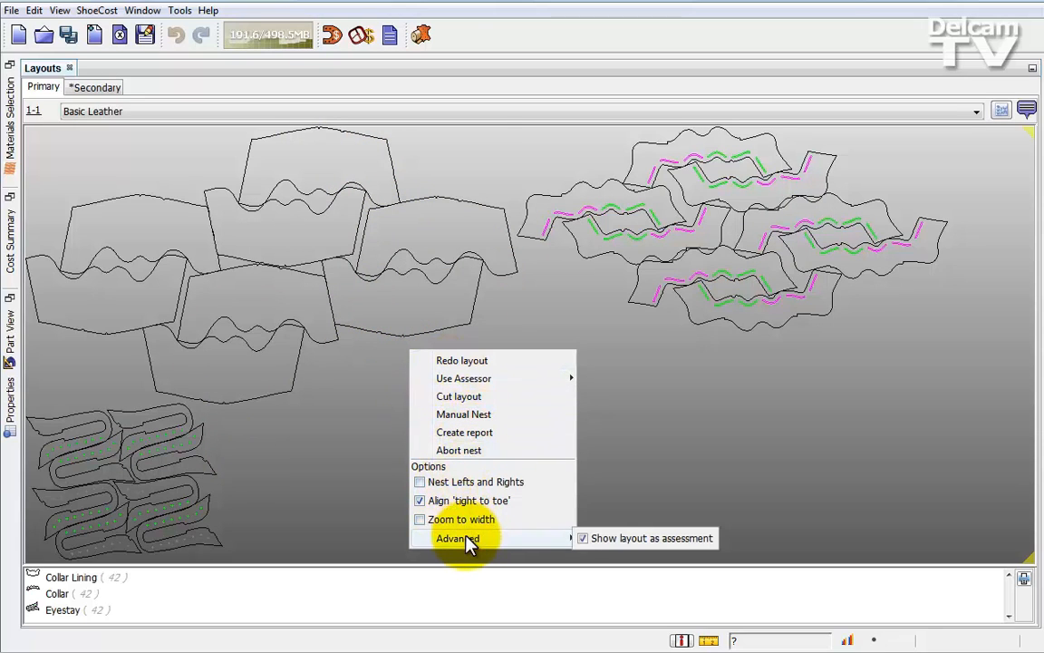
mouse_move(537, 544)
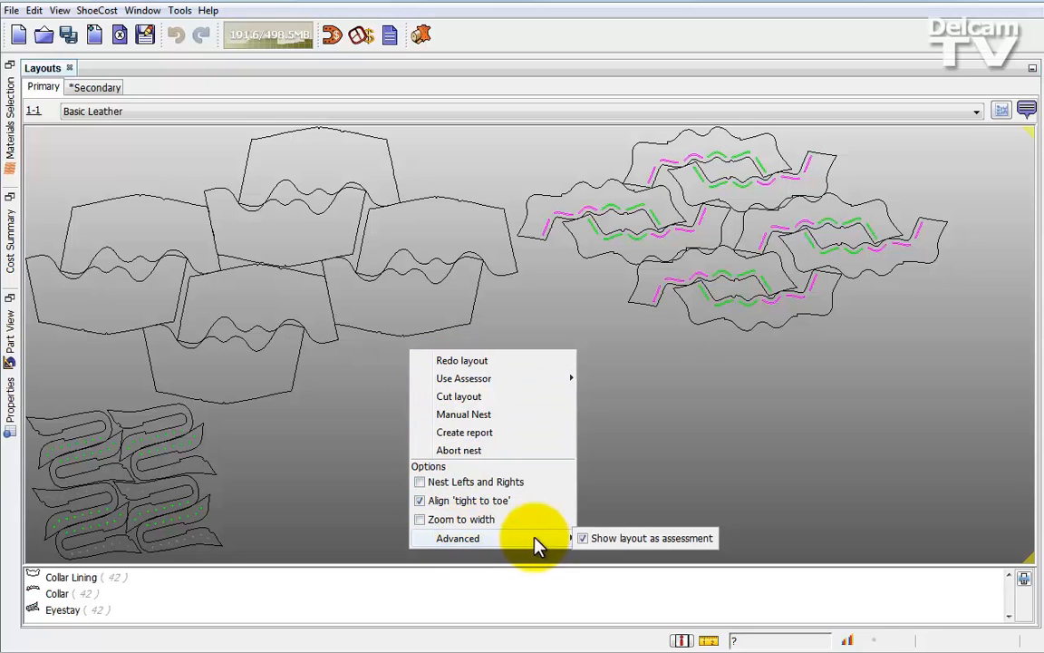
mouse_move(585, 544)
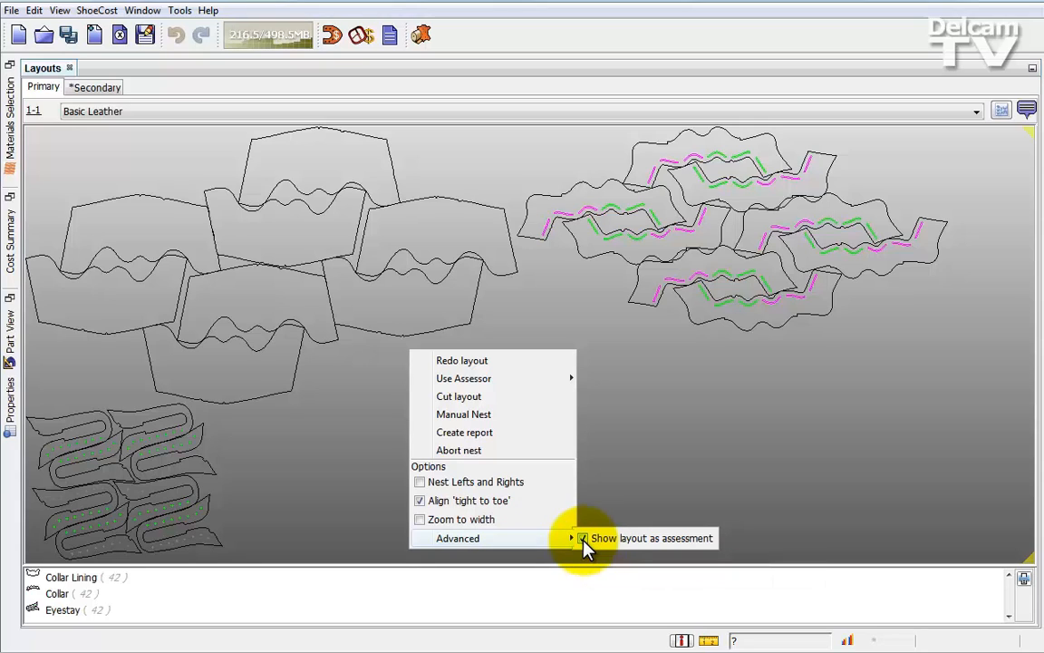
mouse_move(571, 435)
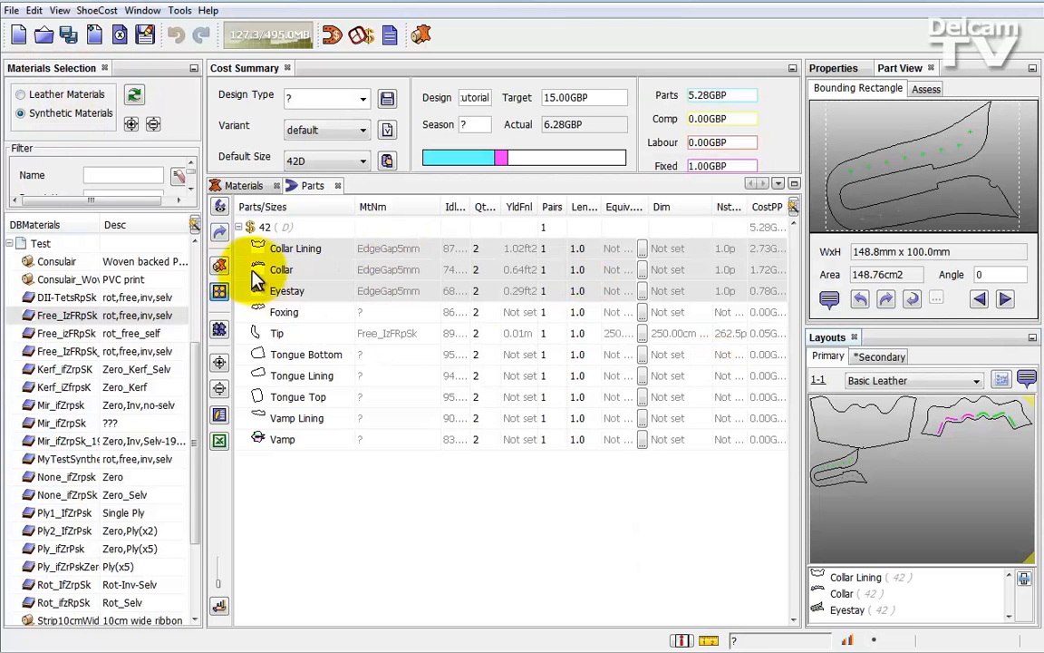
mouse_move(295, 248)
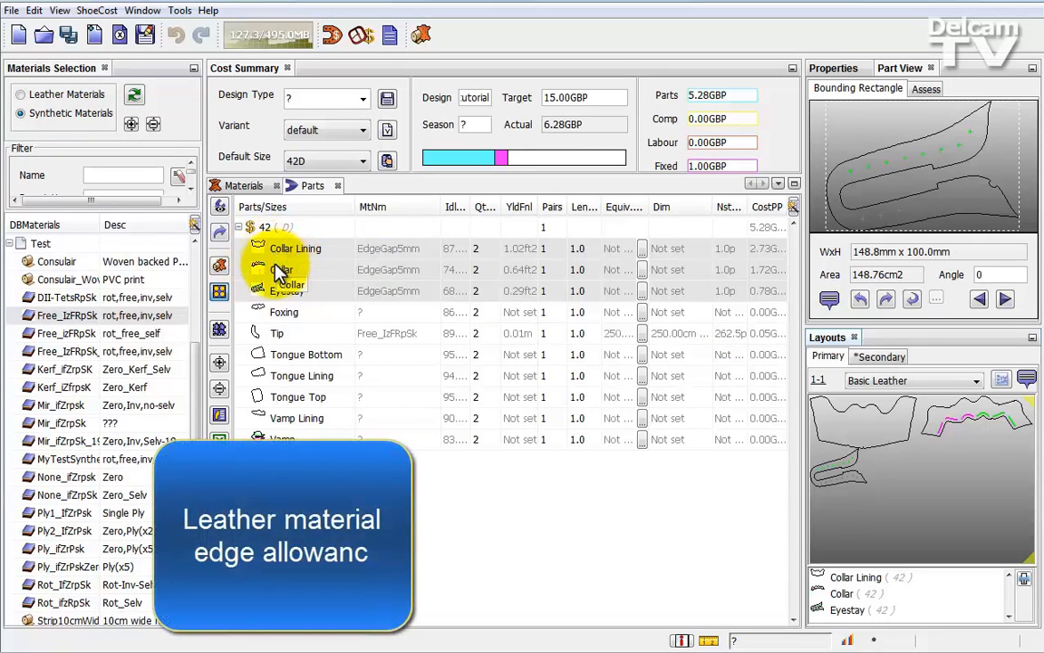
mouse_move(988, 482)
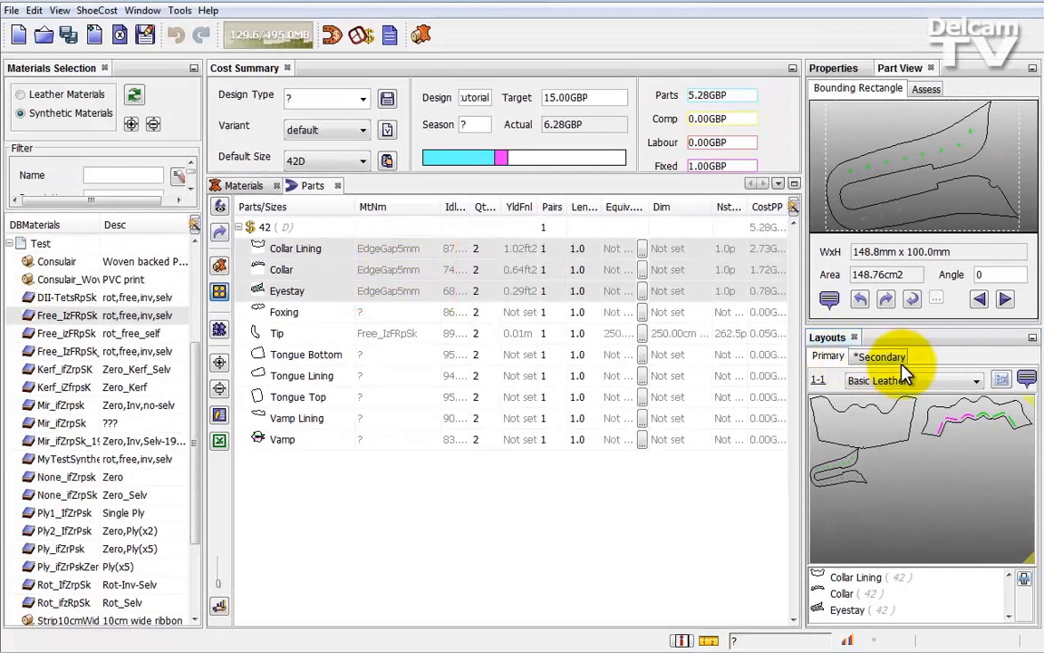
Choose a different material for the leather template layout
click(913, 379)
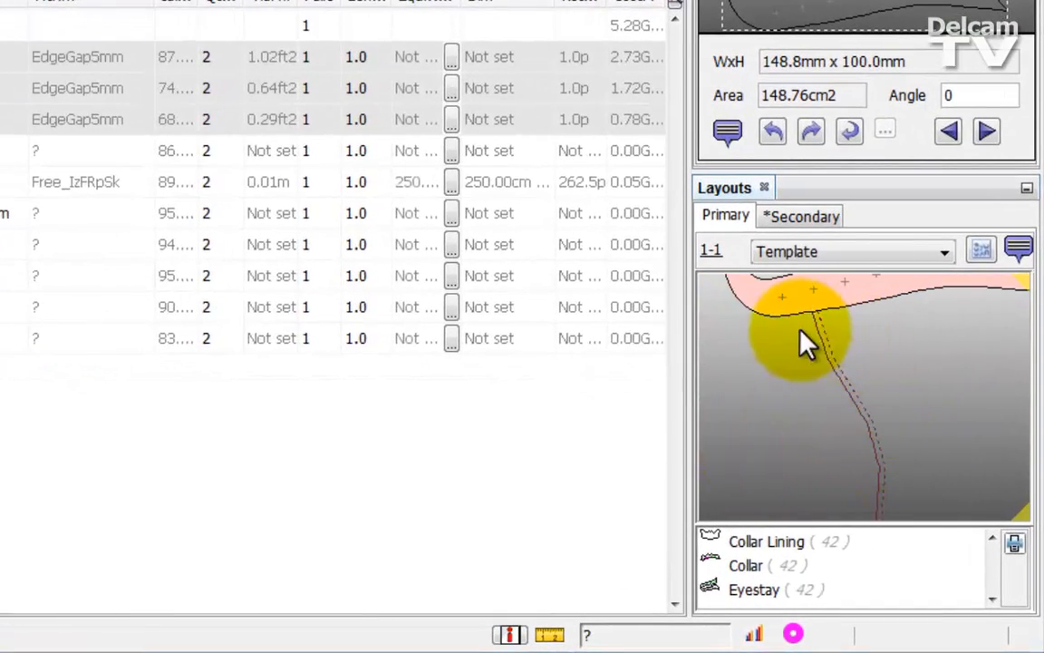
mouse_move(861, 389)
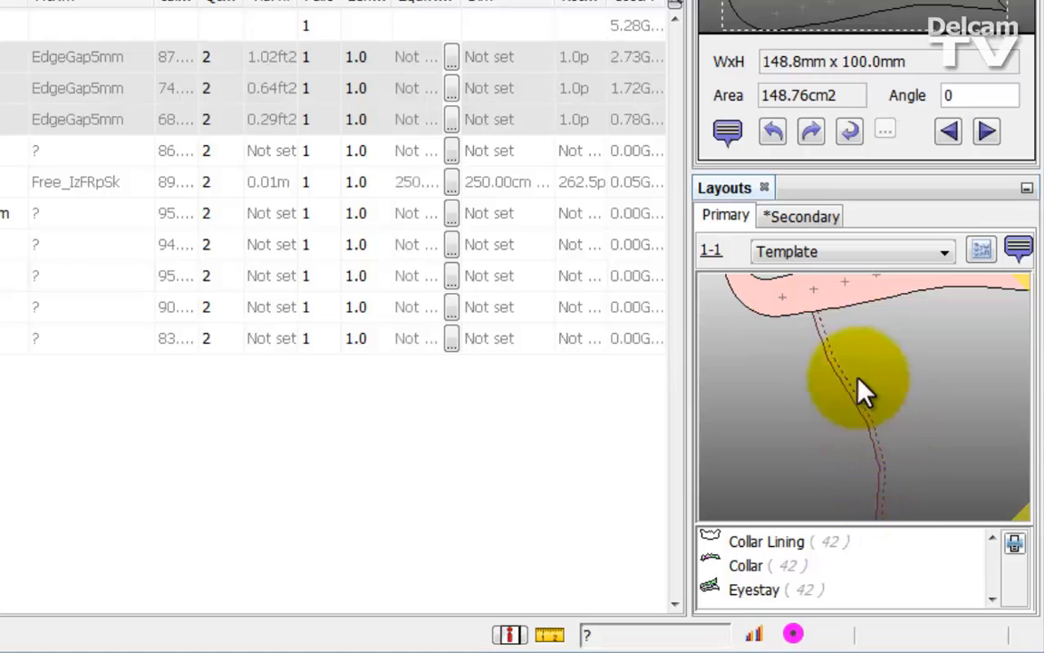
mouse_move(757, 213)
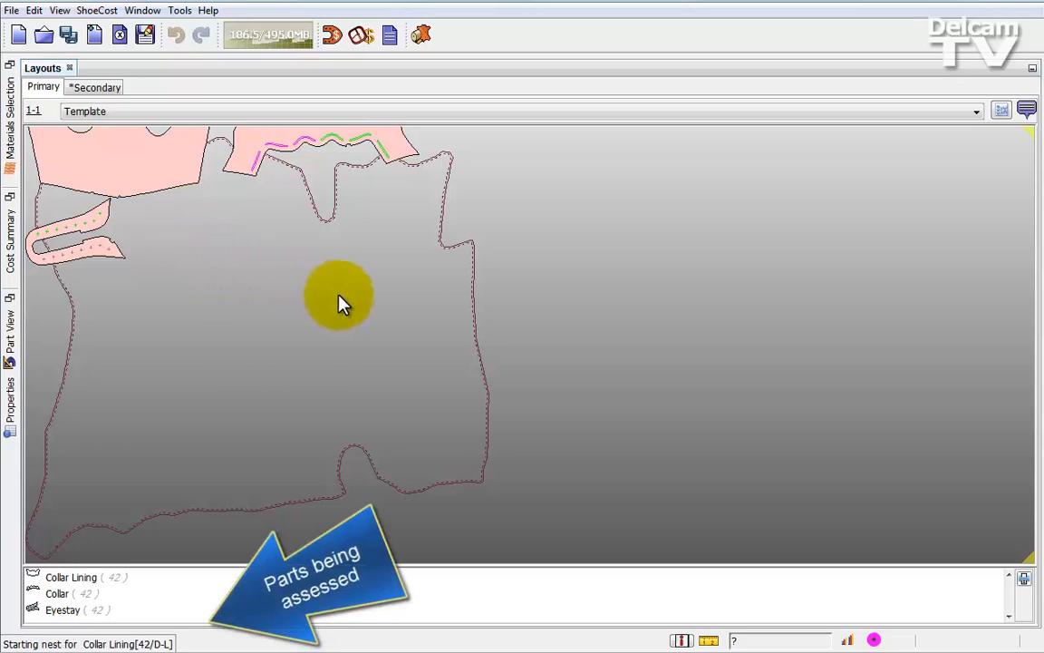
mouse_move(337, 304)
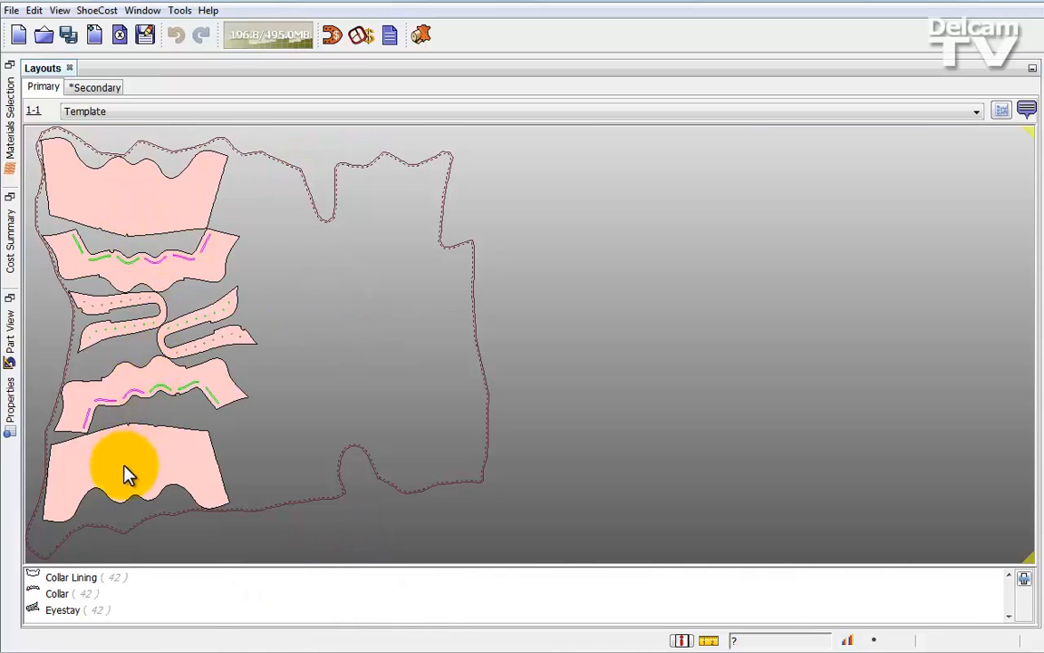
mouse_move(123, 195)
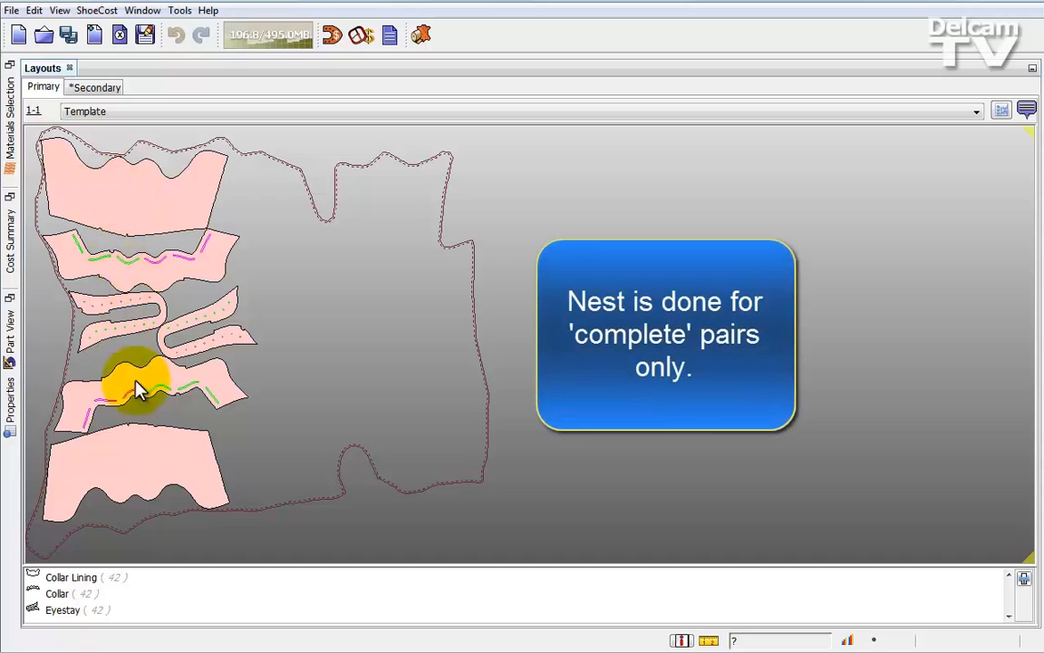
mouse_move(136, 209)
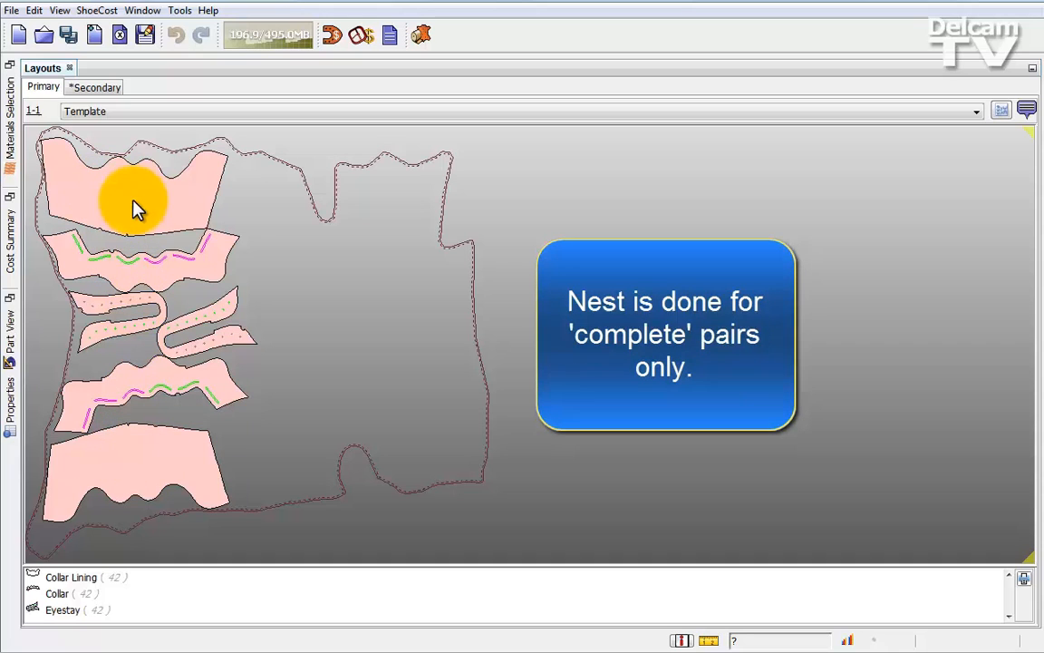
mouse_move(326, 279)
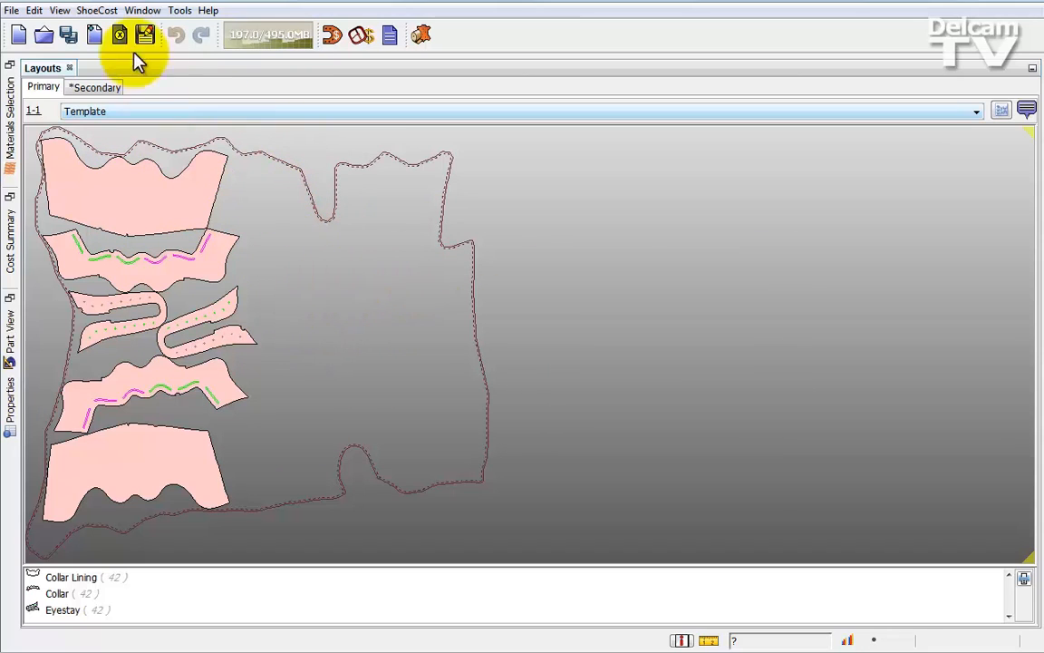
Turn on Allow None Equal Groups under Tools > Options > Costing and confirm
click(179, 10)
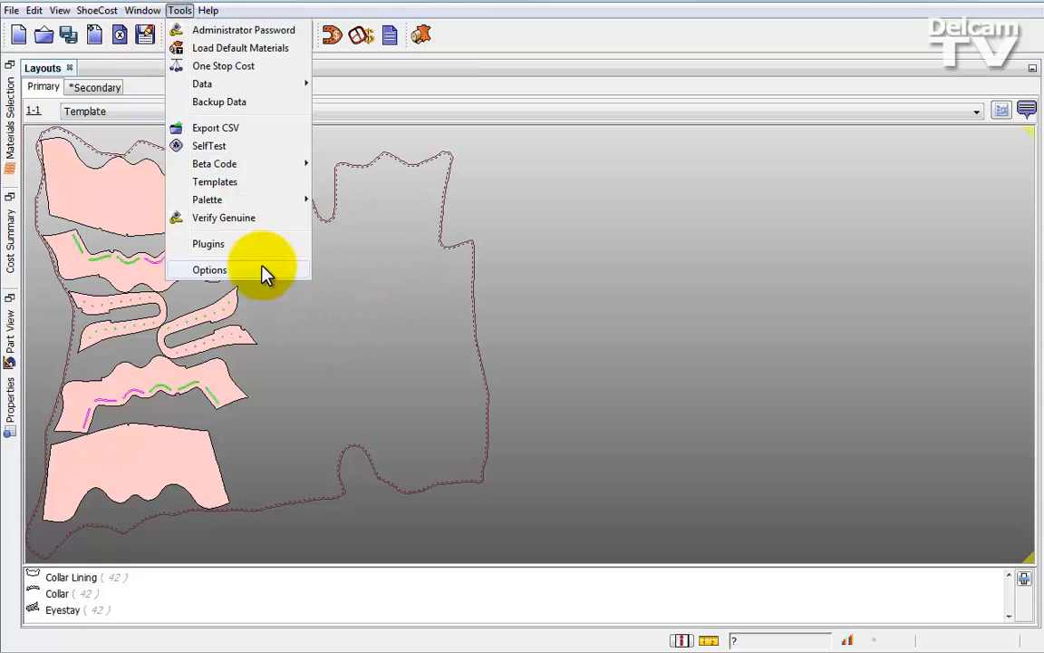
click(210, 269)
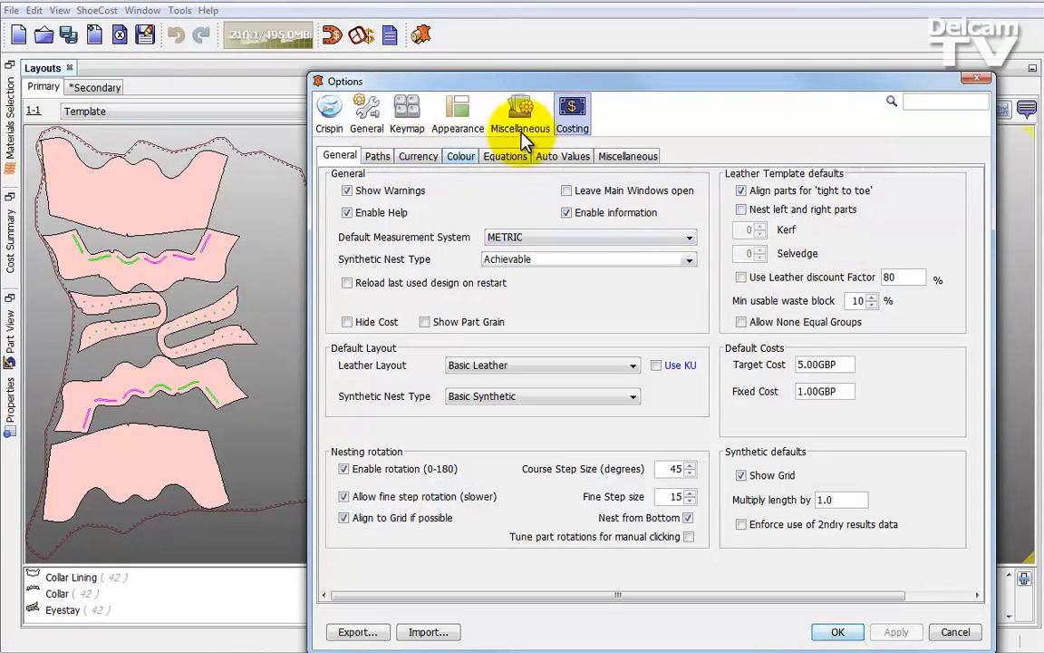
mouse_move(816, 329)
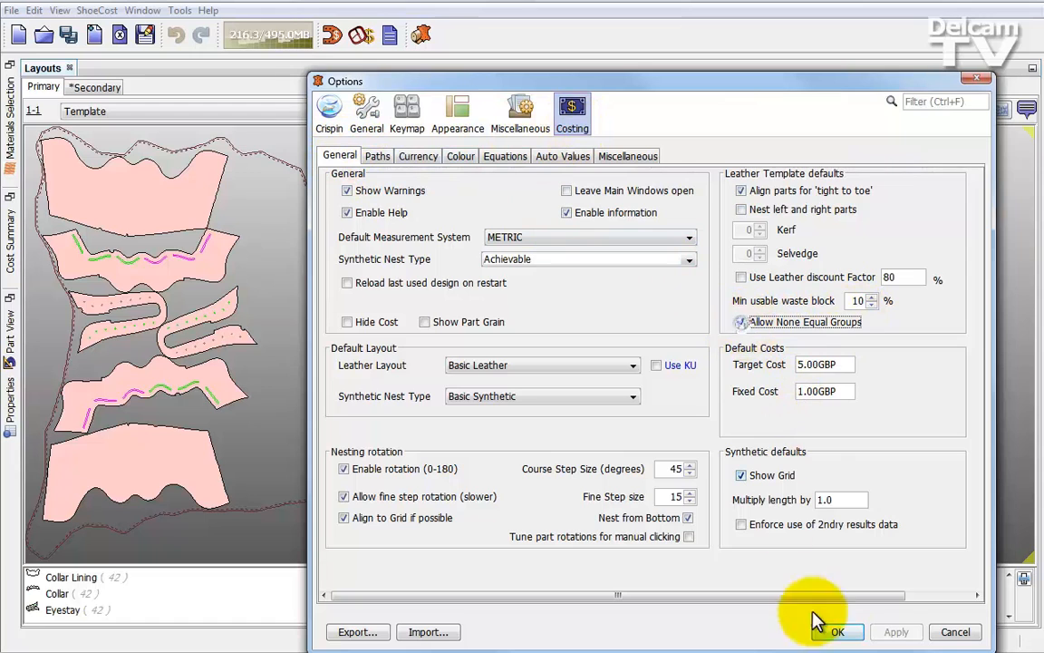
click(836, 632)
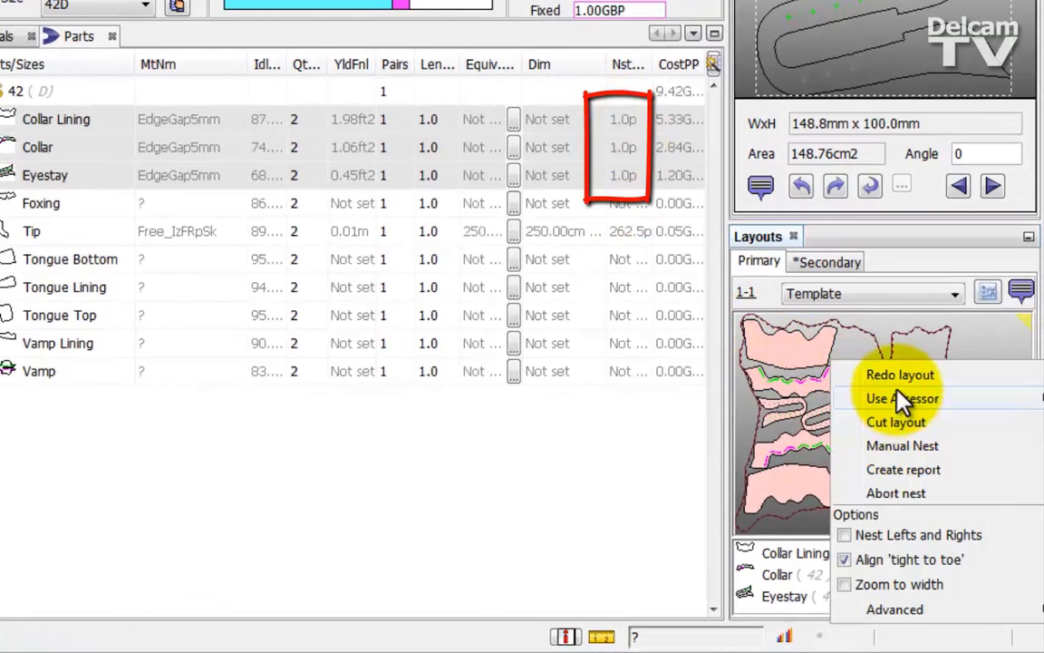
Redo the leather nest for 2.0 collar lining and 1.5 collar and eyestay pairs
click(901, 398)
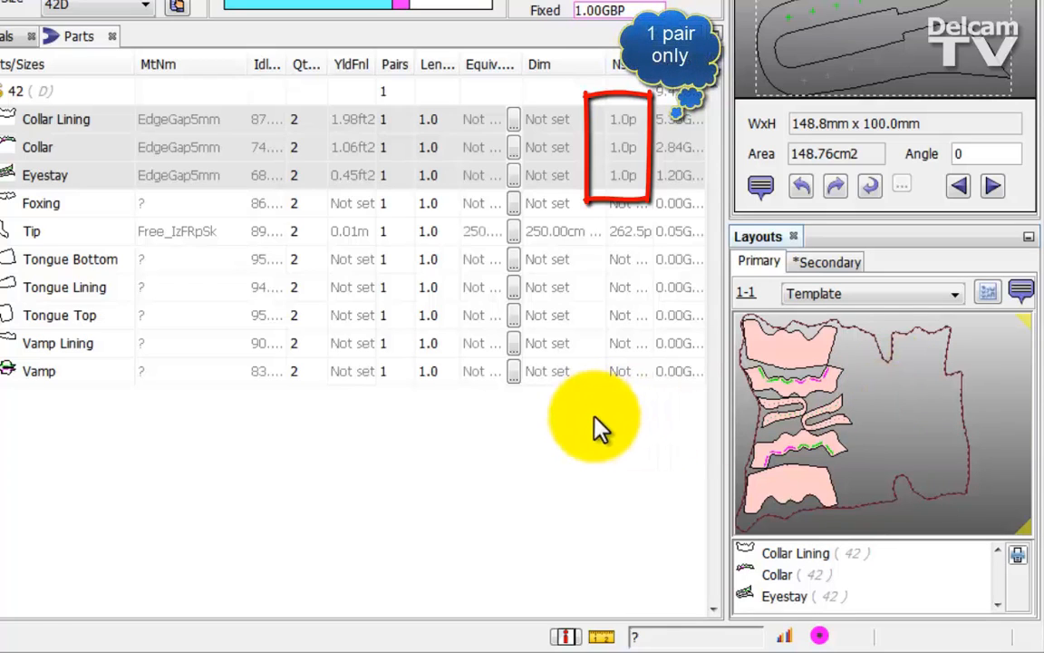
mouse_move(617, 136)
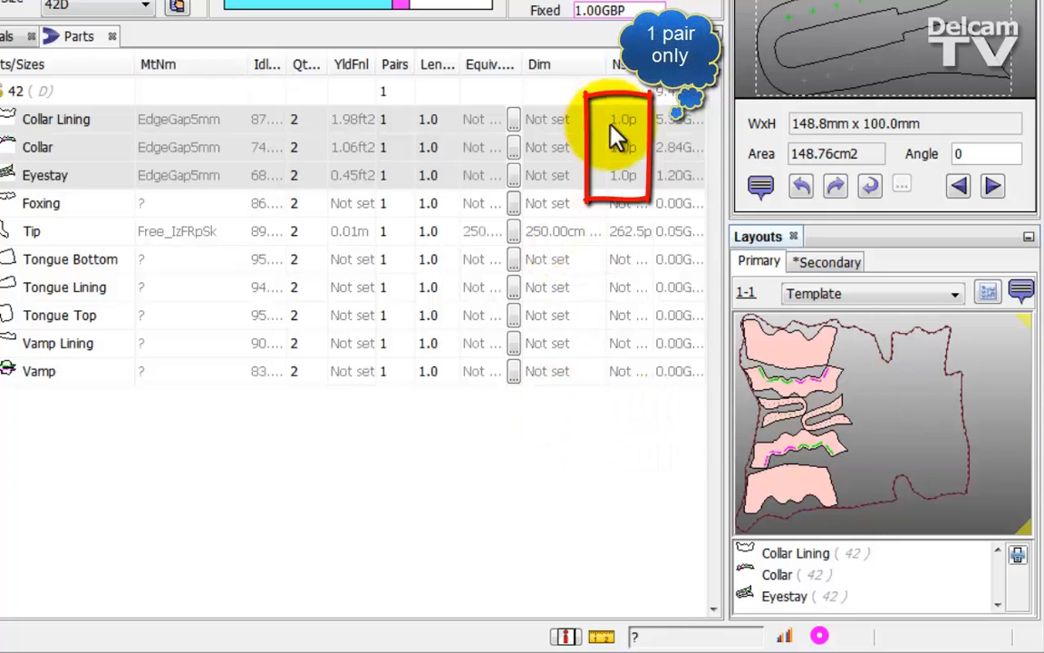
mouse_move(634, 150)
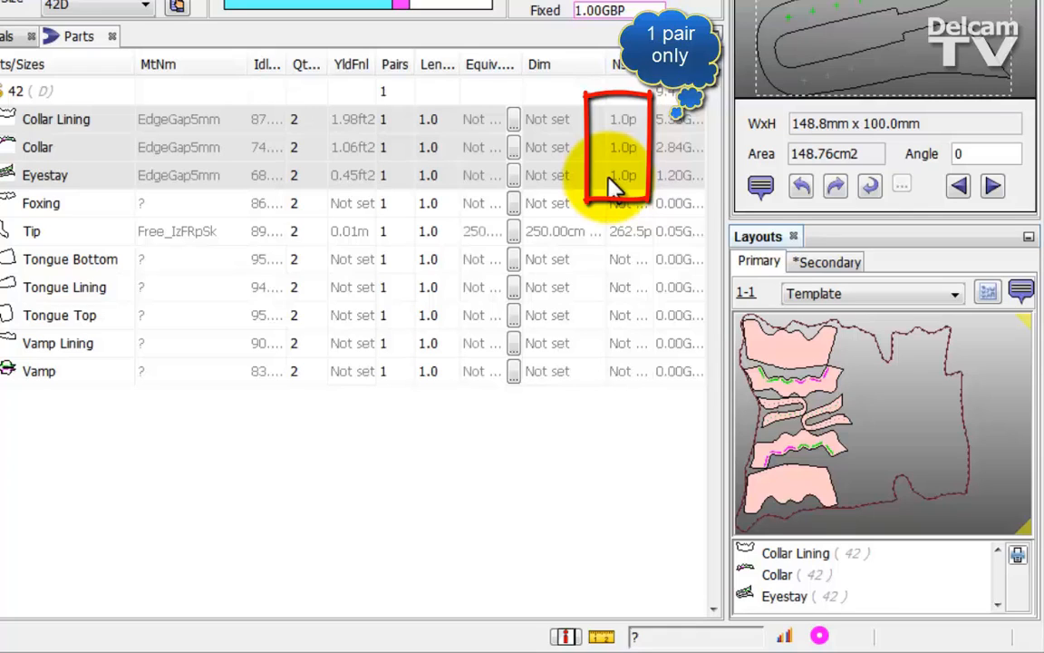
mouse_move(581, 190)
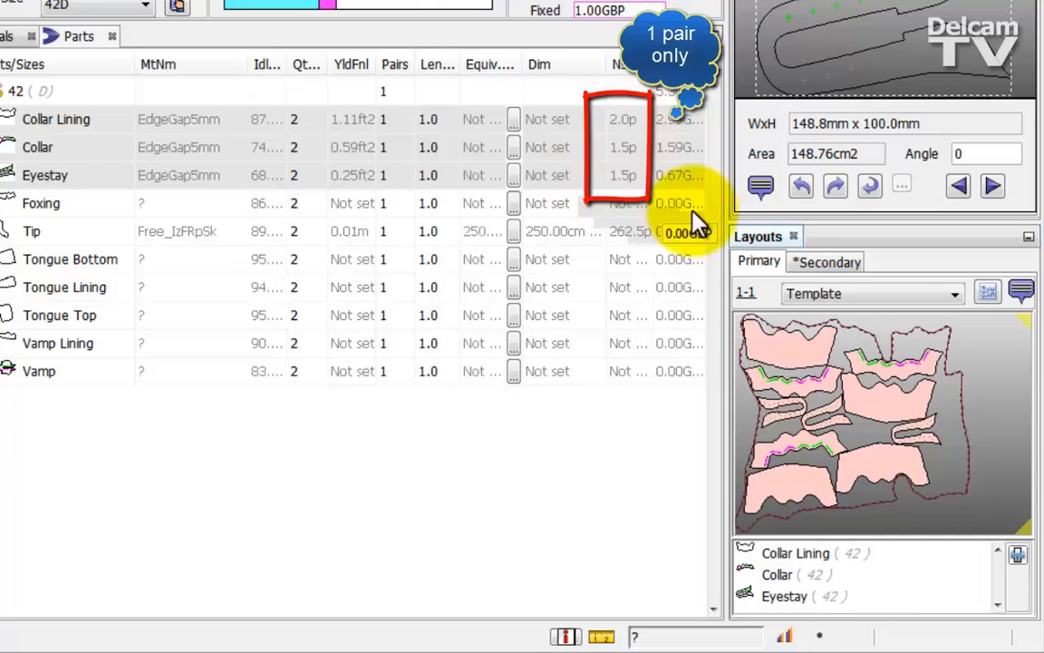
click(56, 119)
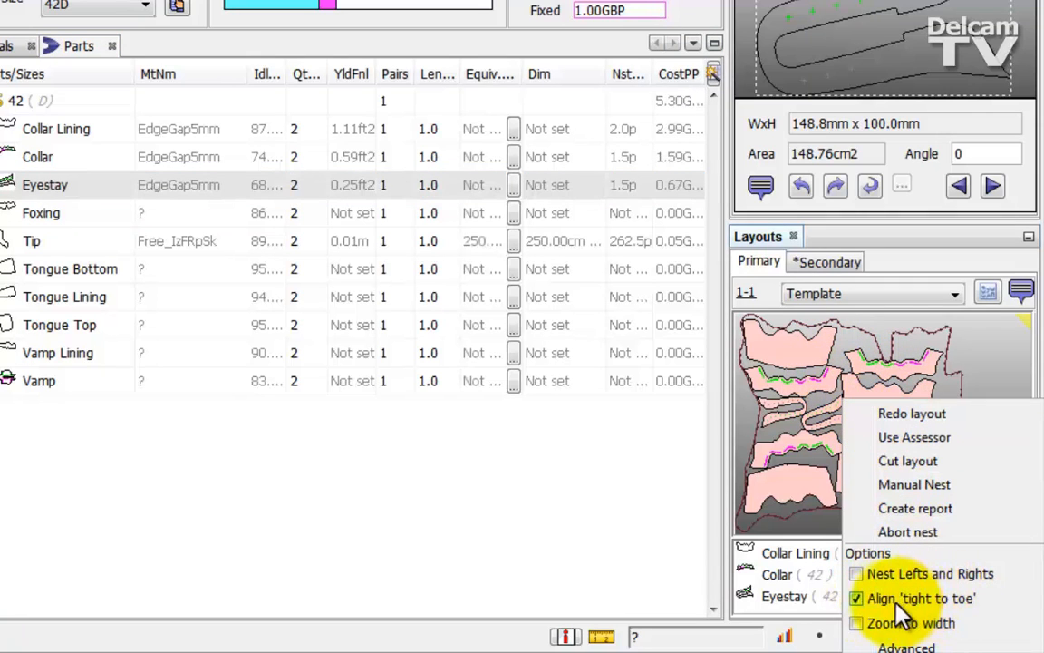
mouse_move(856, 598)
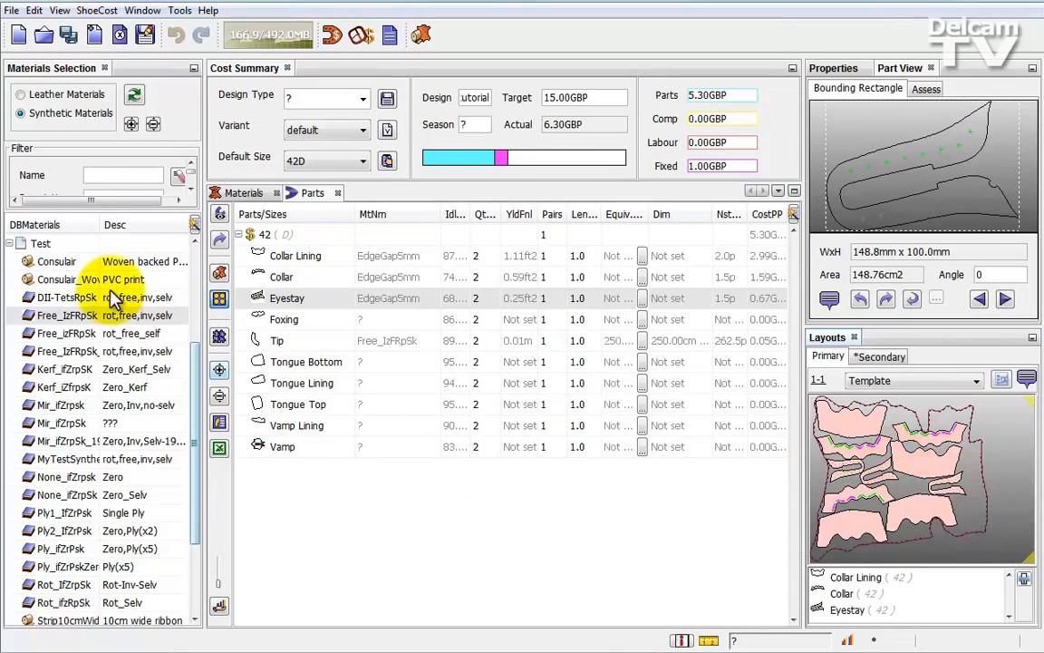
Select the Tip part in Basic Synthetic and rotate it to its minimum rectangle
click(277, 339)
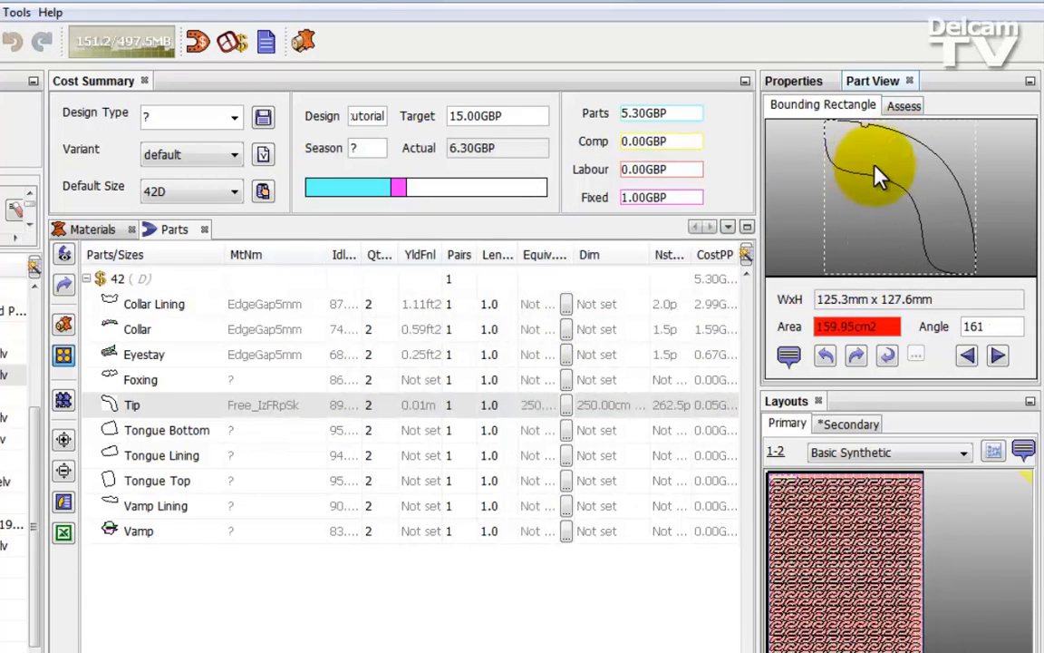
mouse_move(884, 211)
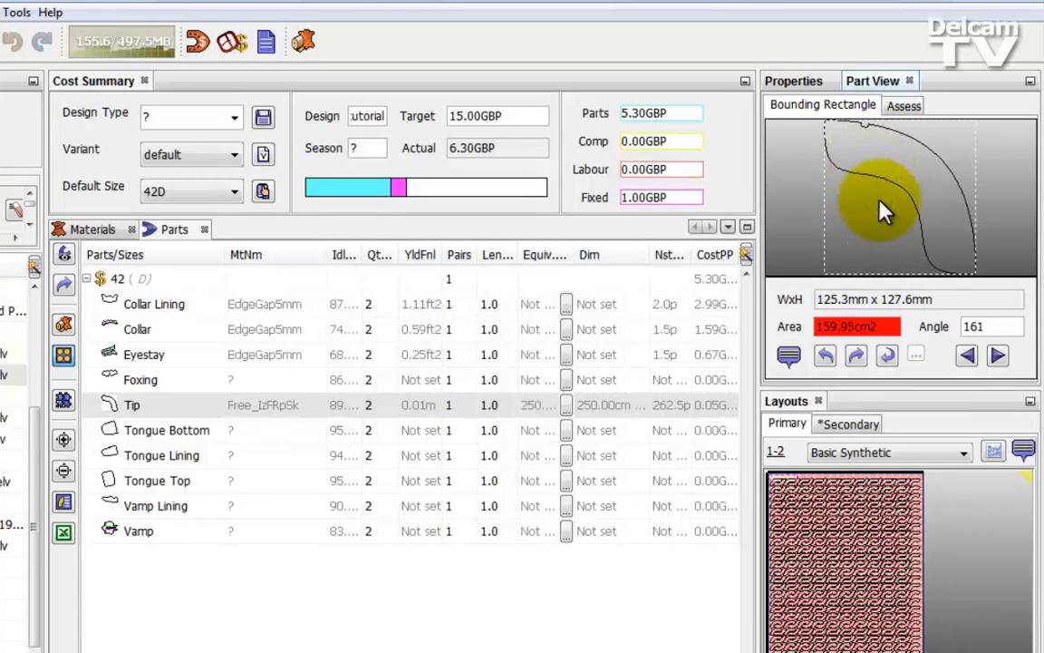
key(space)
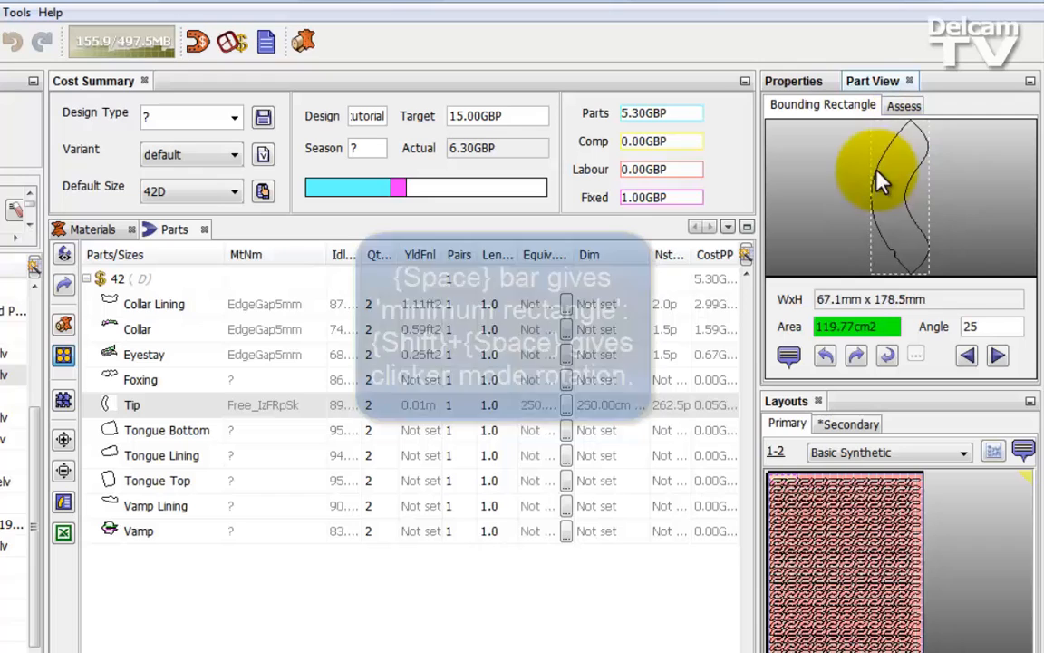
mouse_move(897, 190)
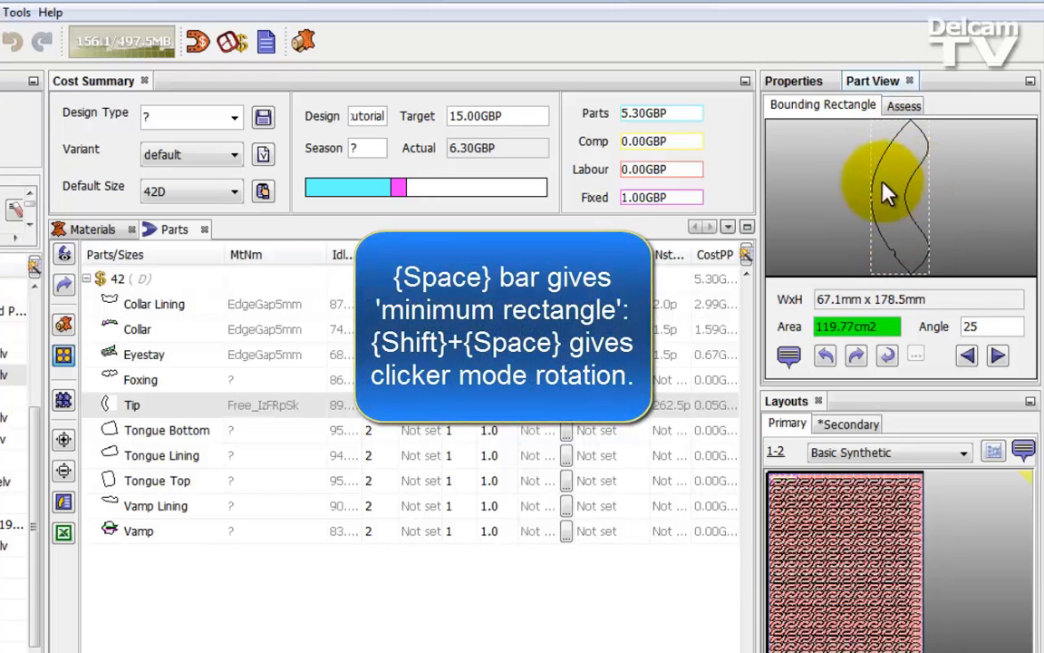
mouse_move(906, 191)
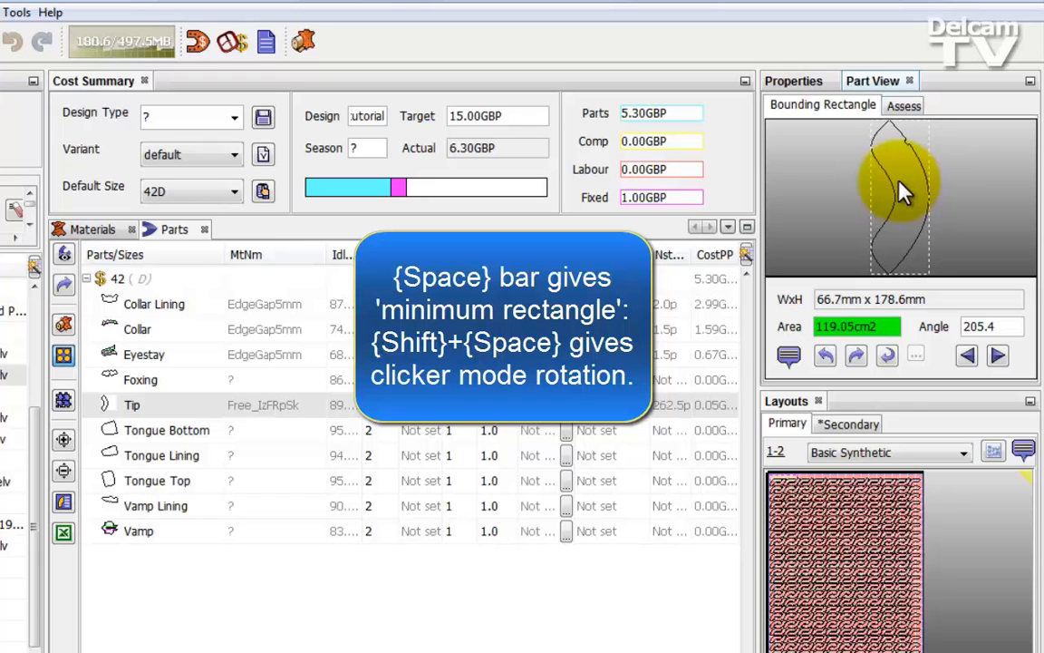
mouse_move(871, 163)
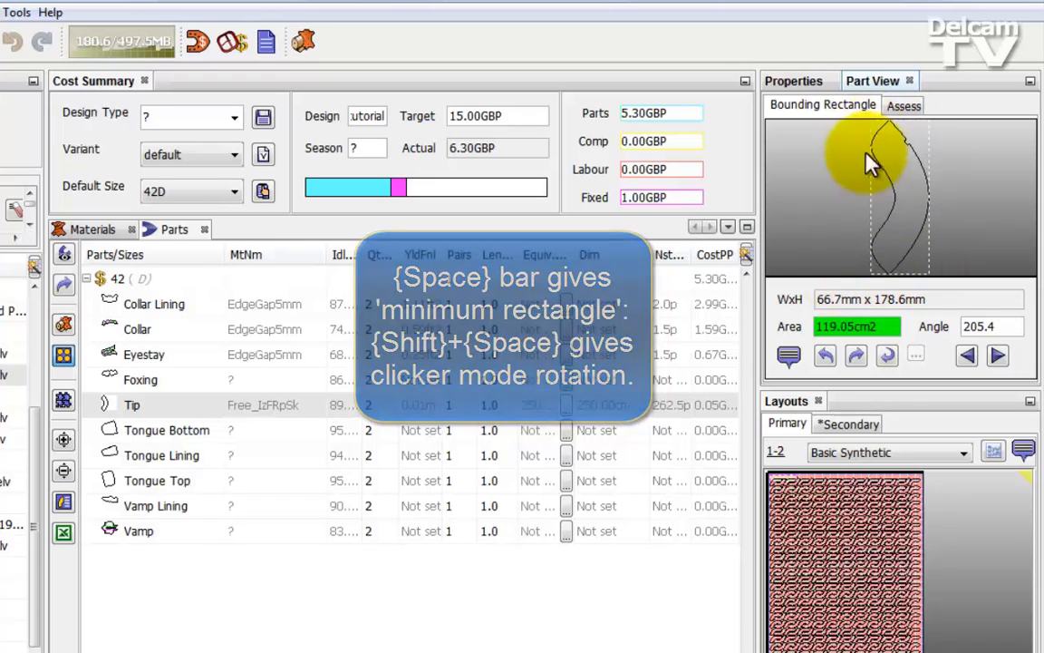
mouse_move(875, 259)
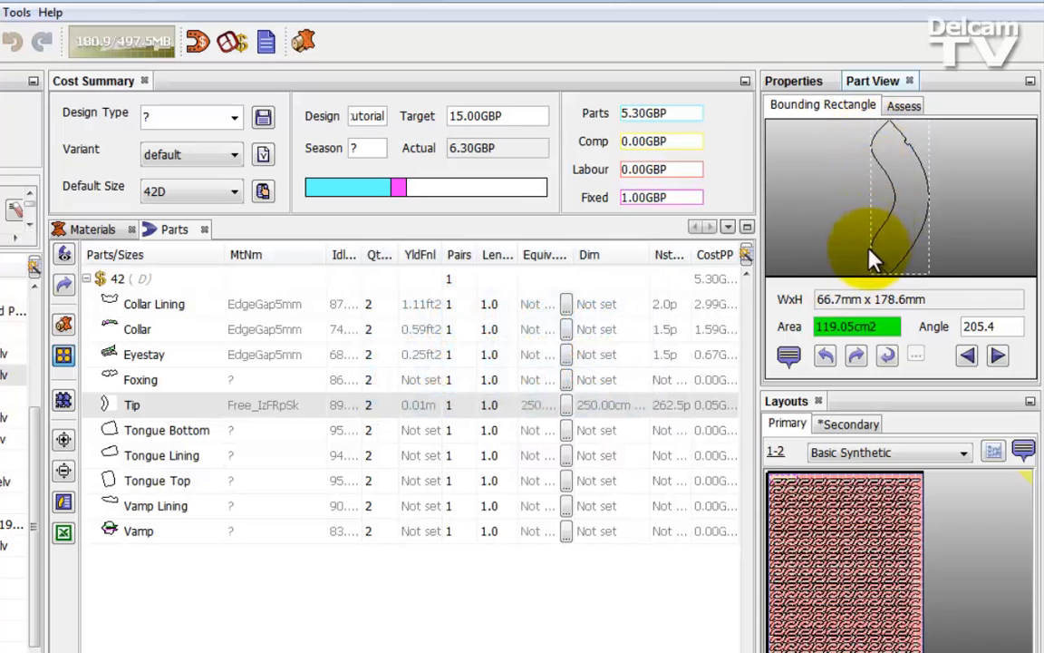
mouse_move(893, 276)
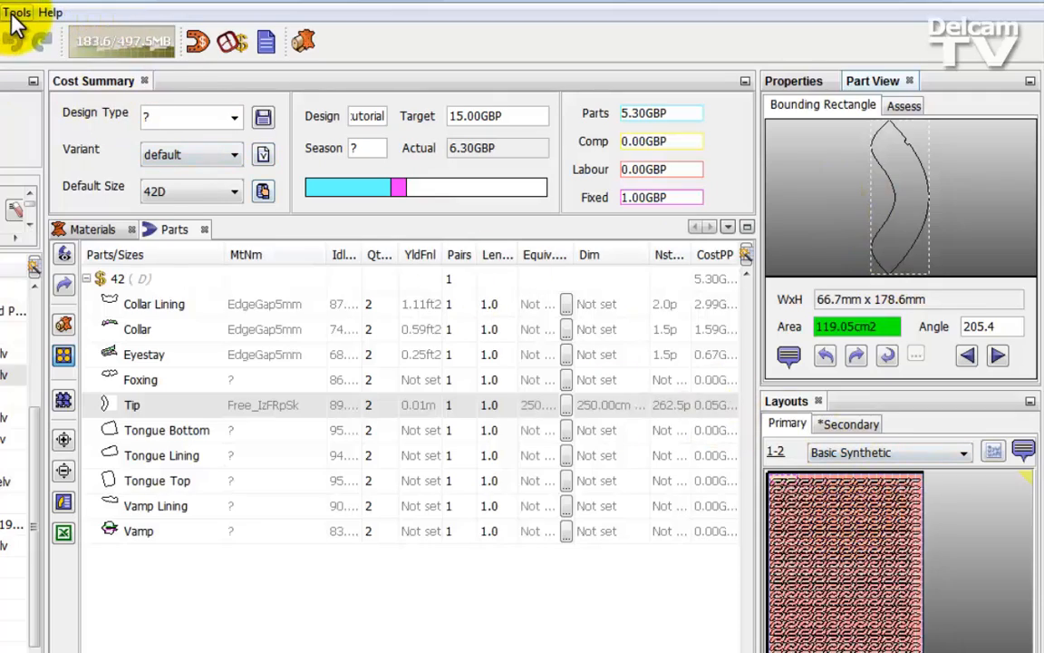
Enable 'Tune part rotations for manual clicking' in Options and apply it
click(16, 11)
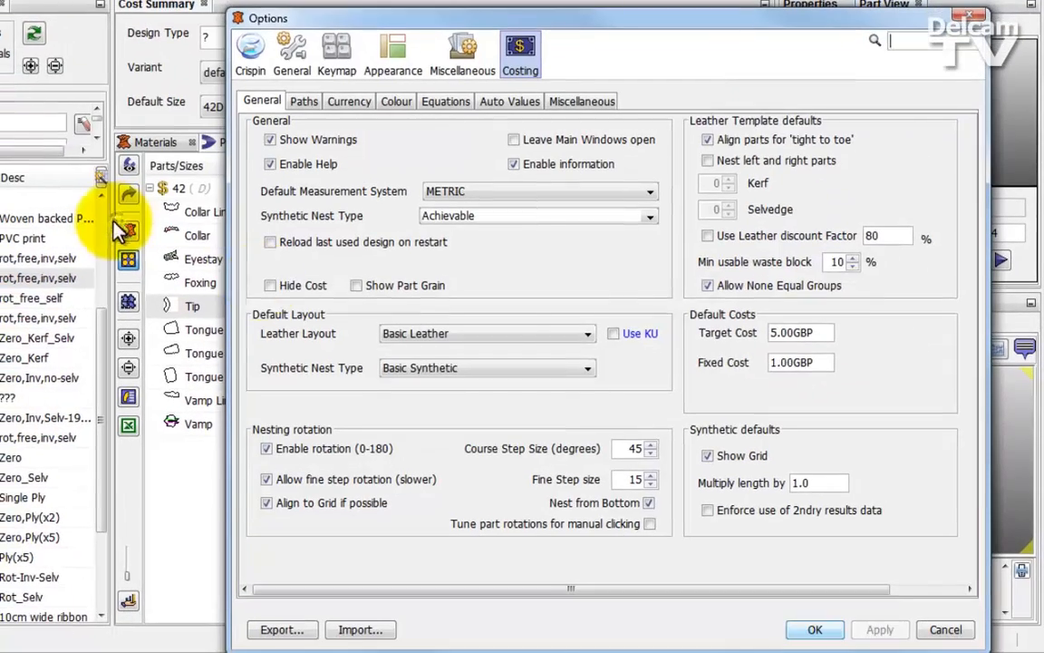
mouse_move(535, 435)
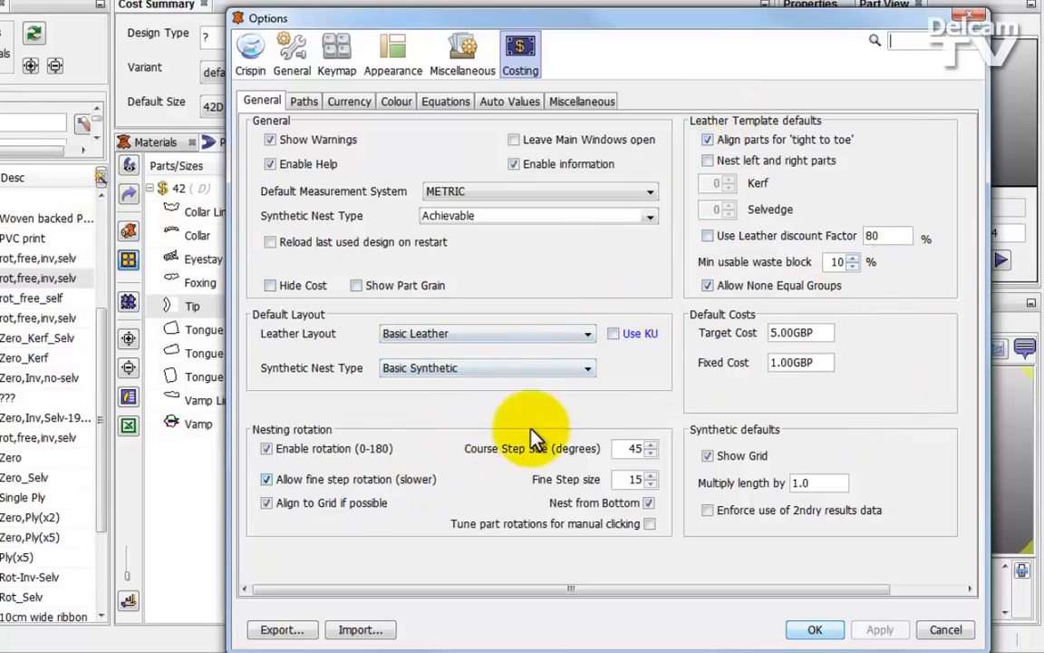
mouse_move(560, 533)
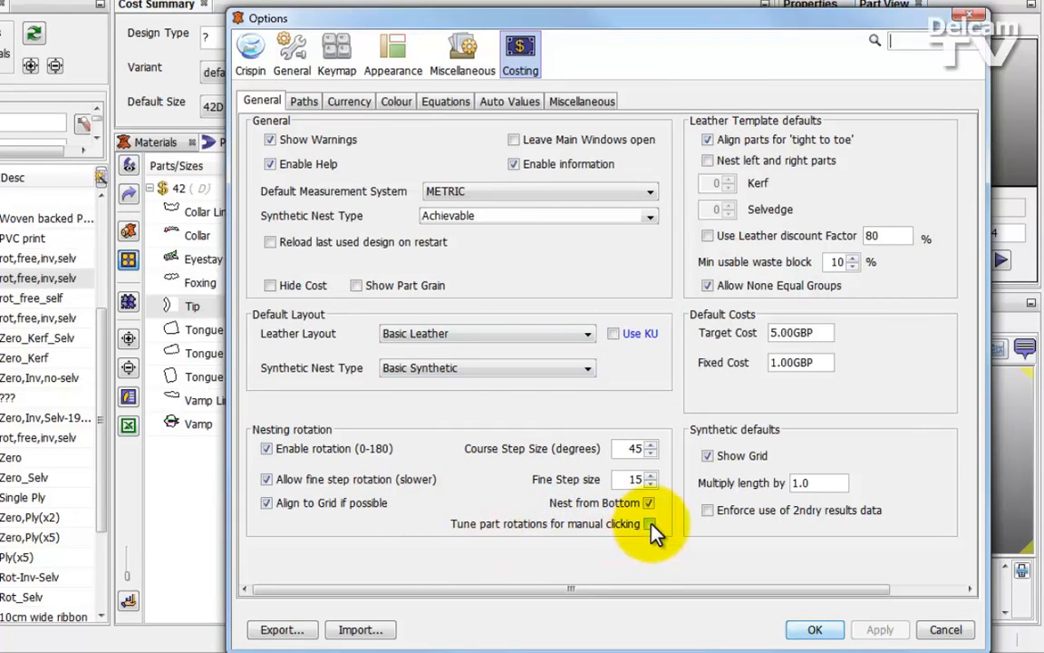
click(650, 523)
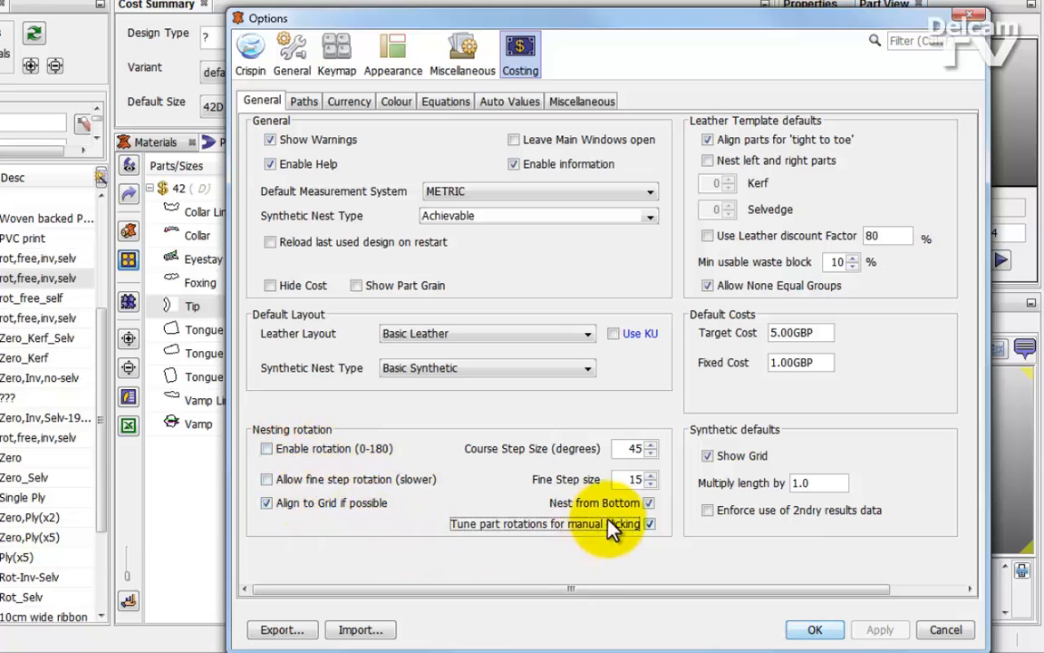
mouse_move(544, 523)
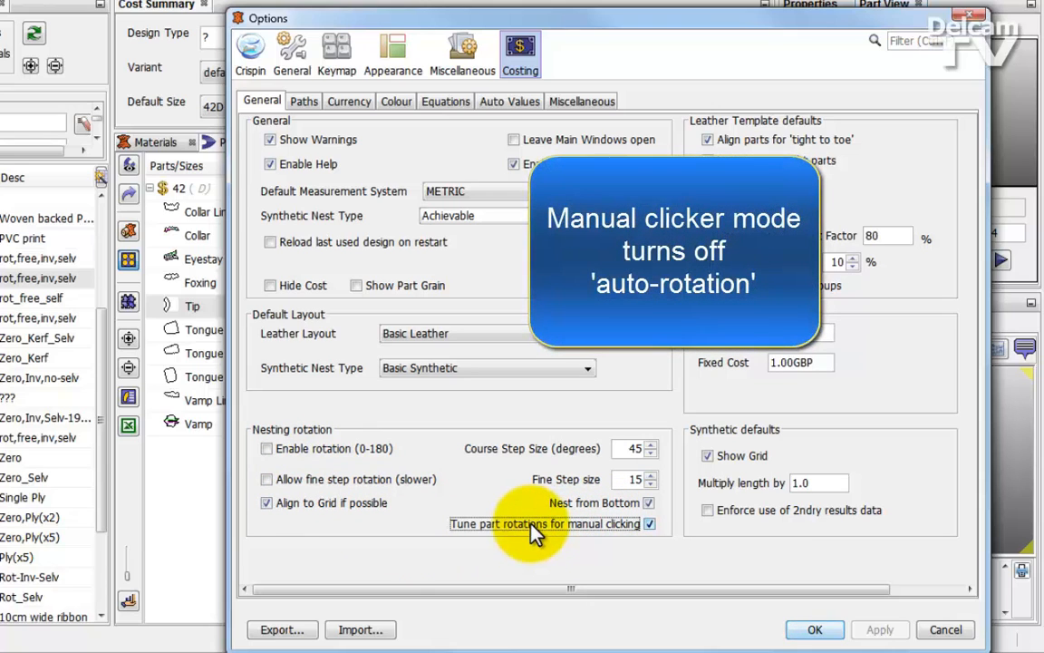
mouse_move(814, 629)
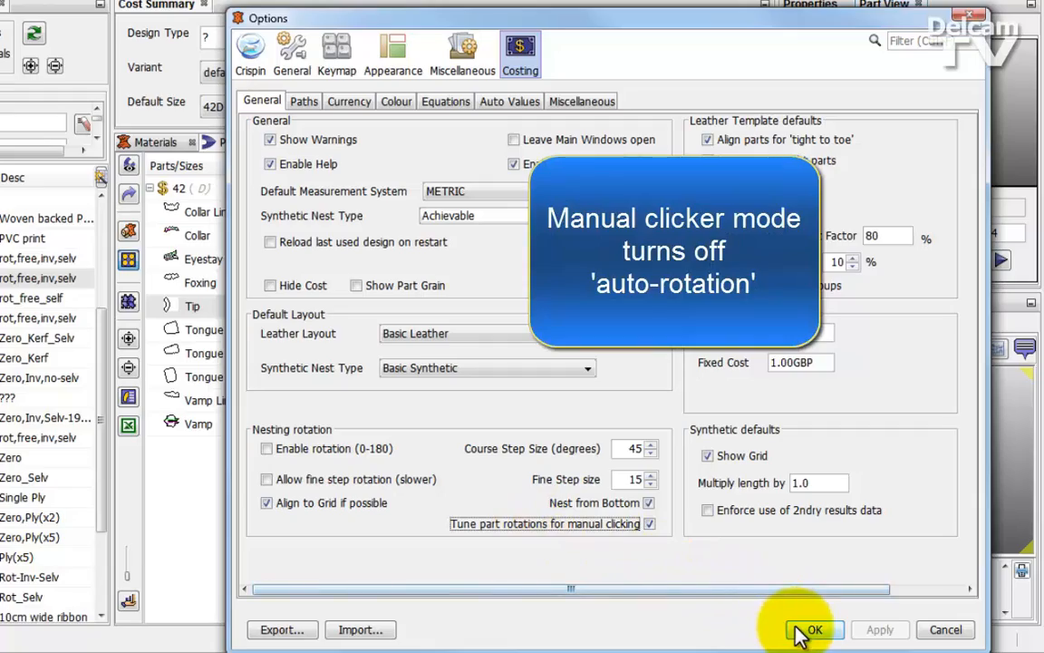
click(812, 629)
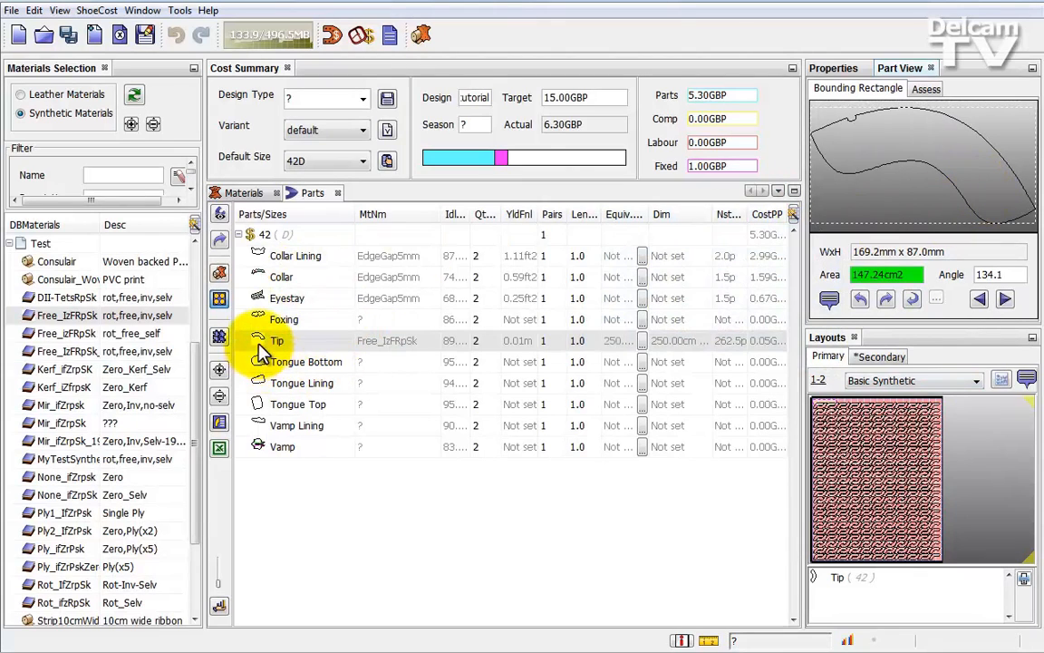
Rotate only the selected Tip part to its minimum bounding box
click(277, 340)
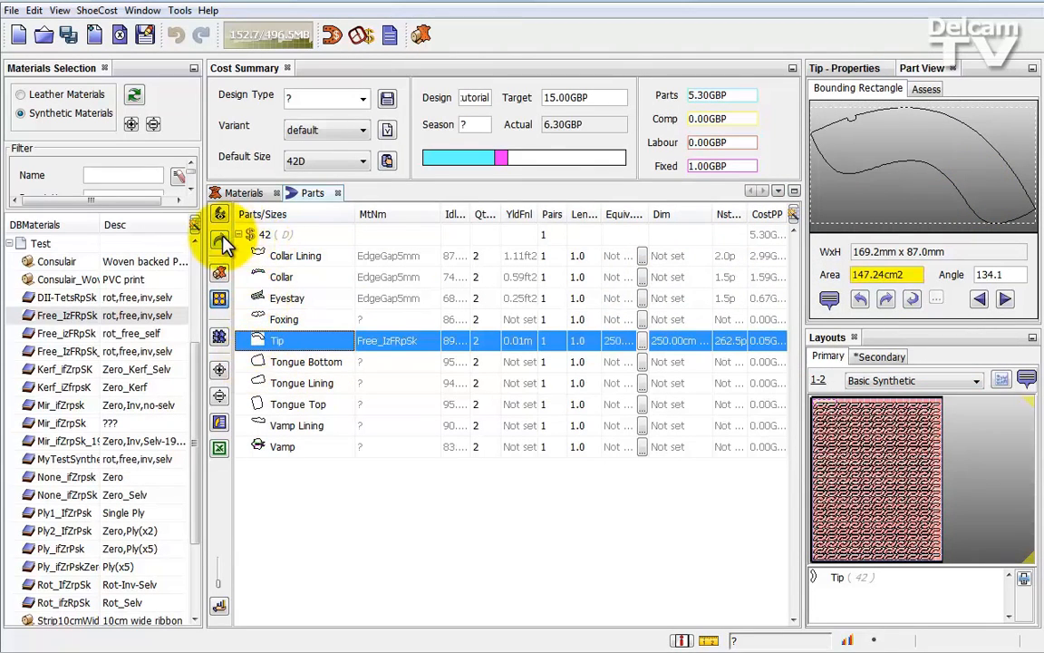
mouse_move(219, 242)
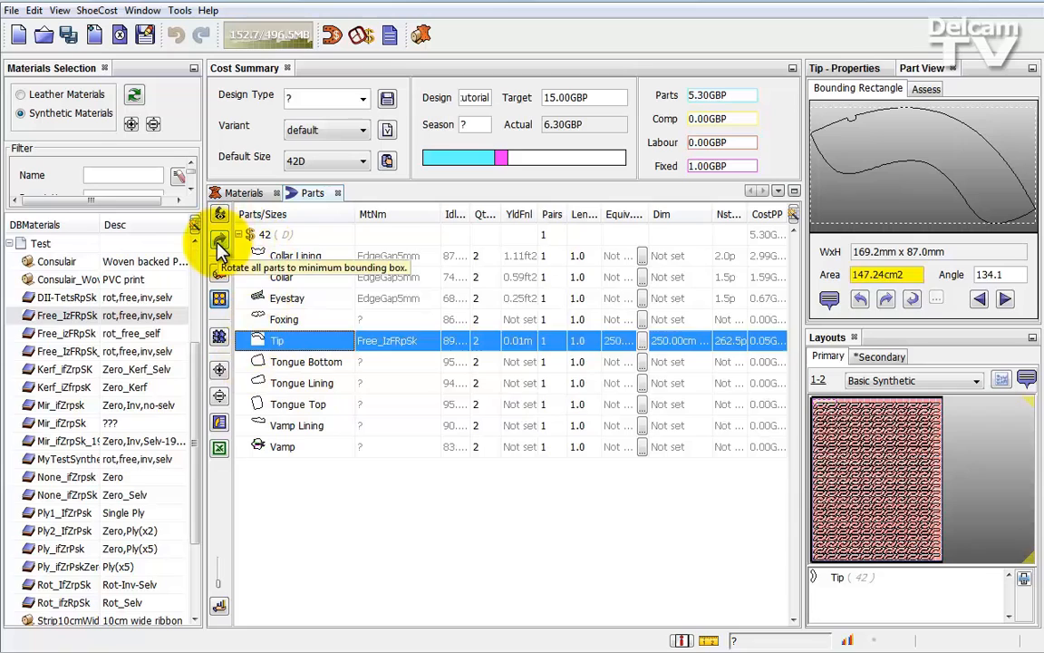
click(219, 242)
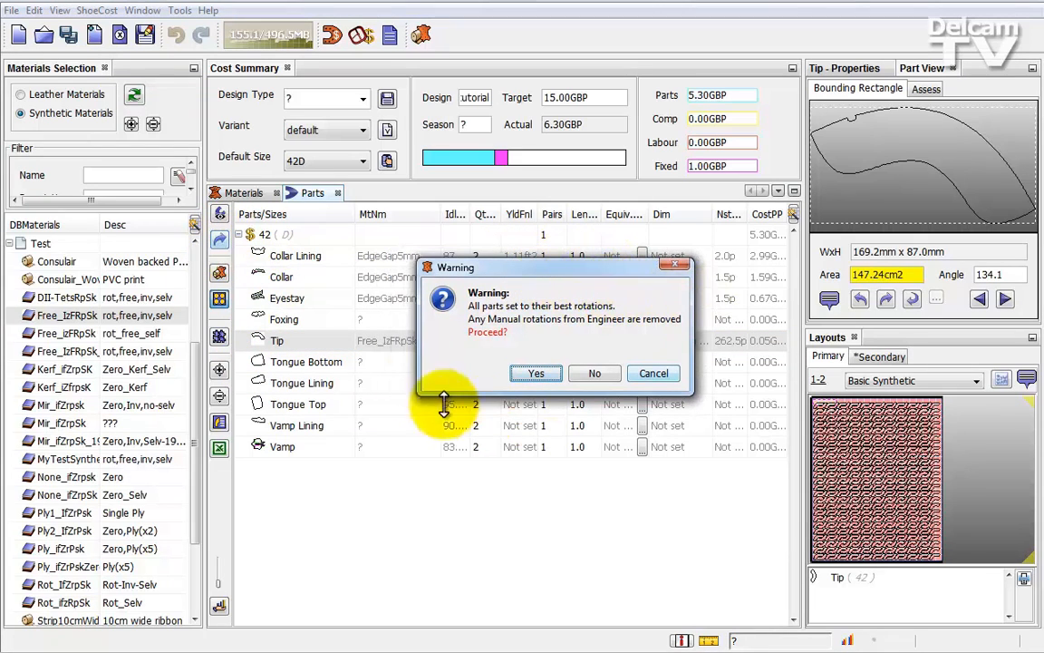
mouse_move(277, 351)
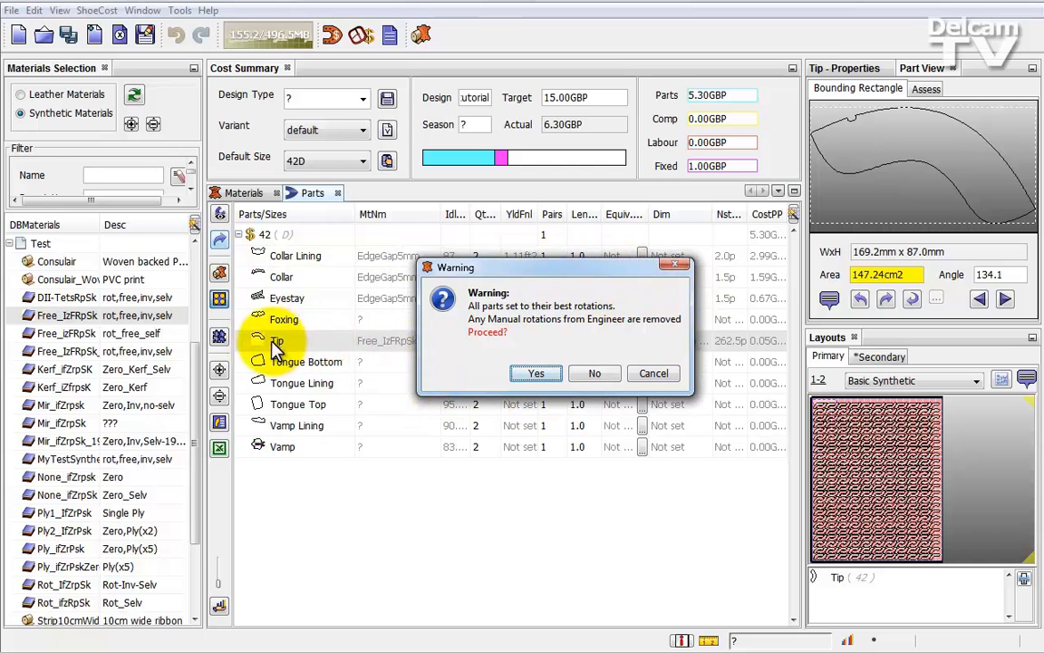
mouse_move(553, 295)
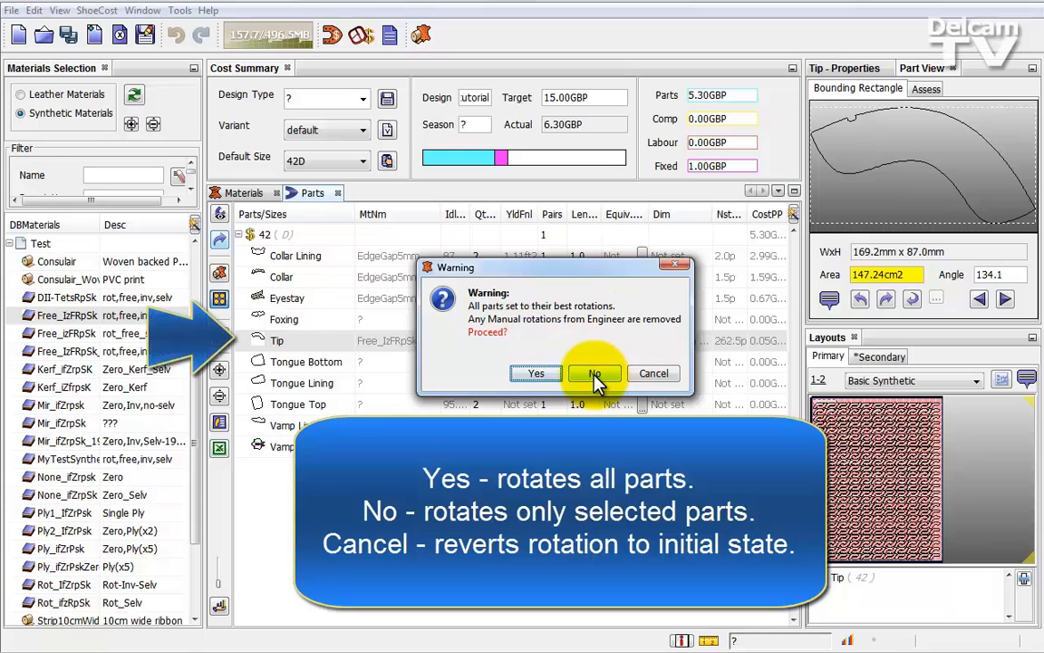
click(593, 372)
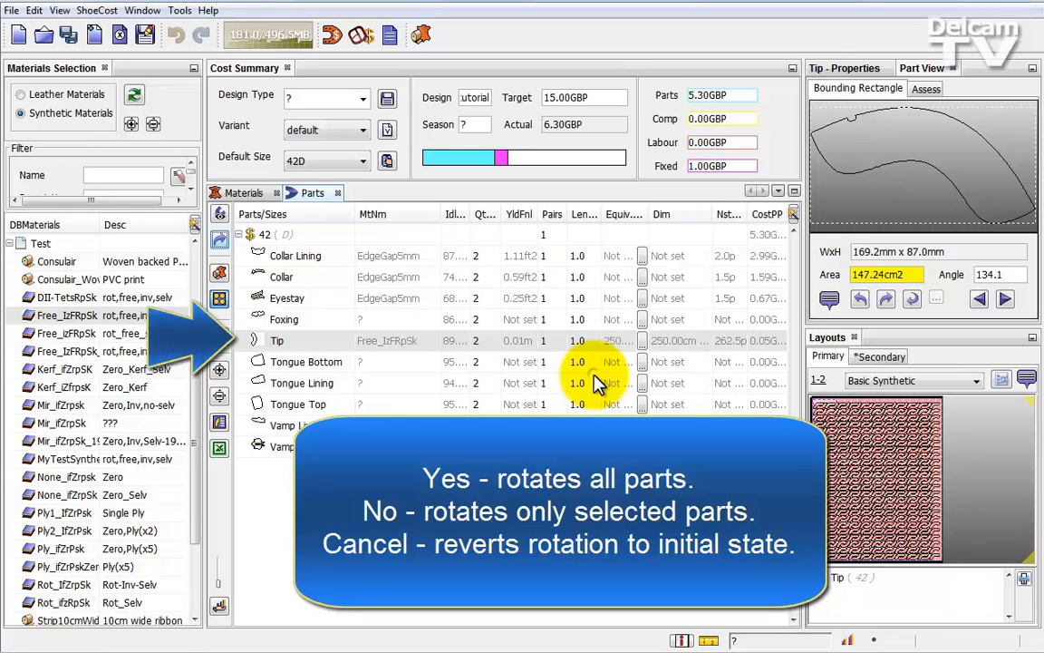
Reselect the Tip part and dismiss the best-rotation warning
click(276, 340)
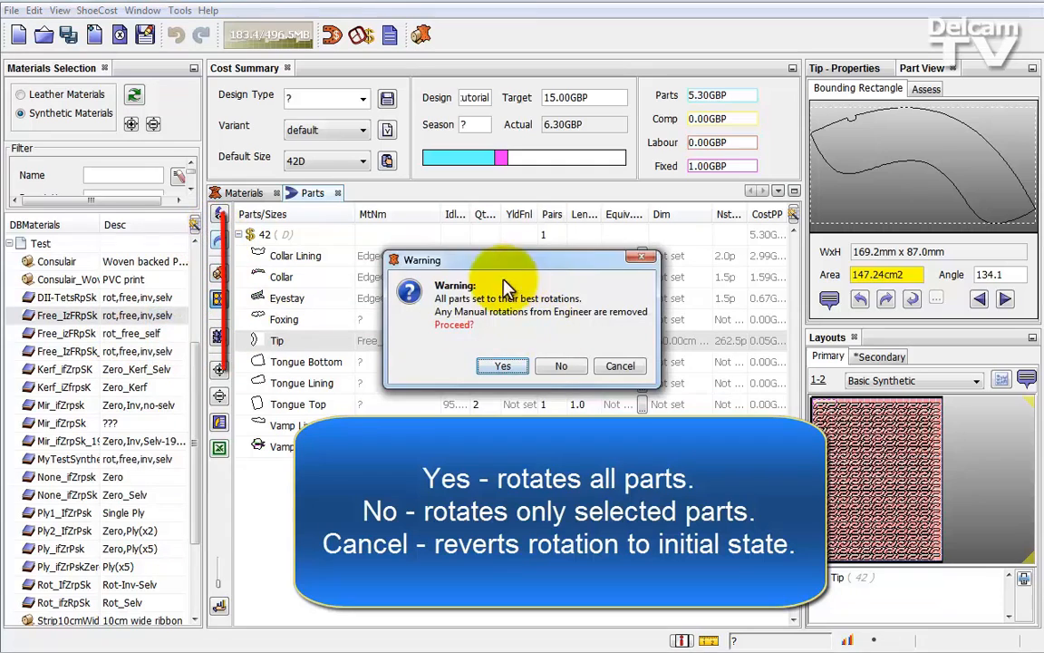
click(503, 365)
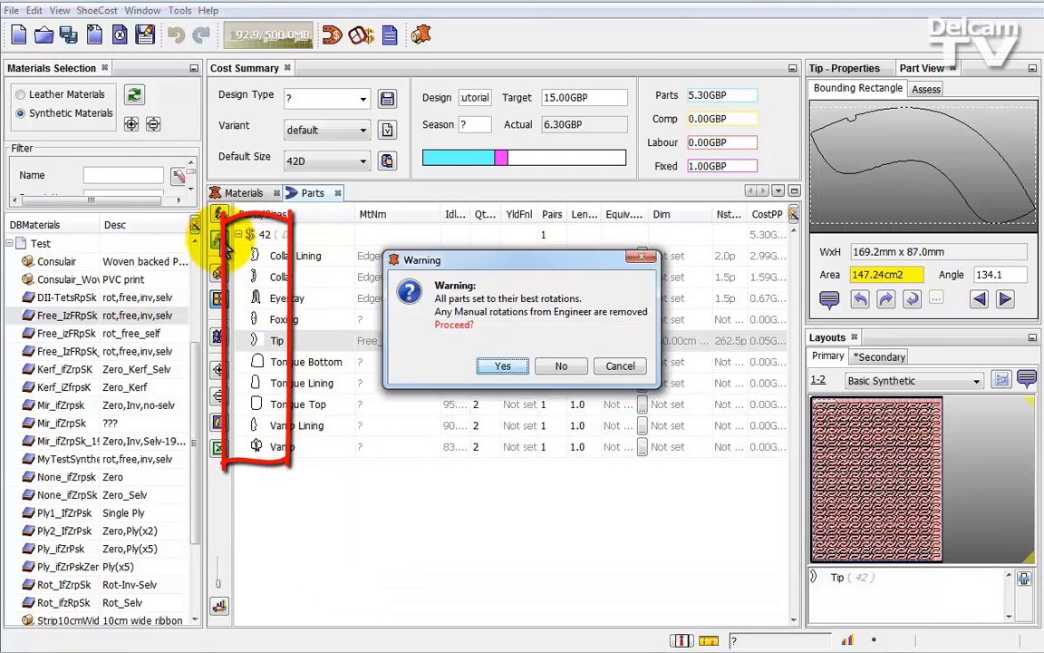
click(503, 366)
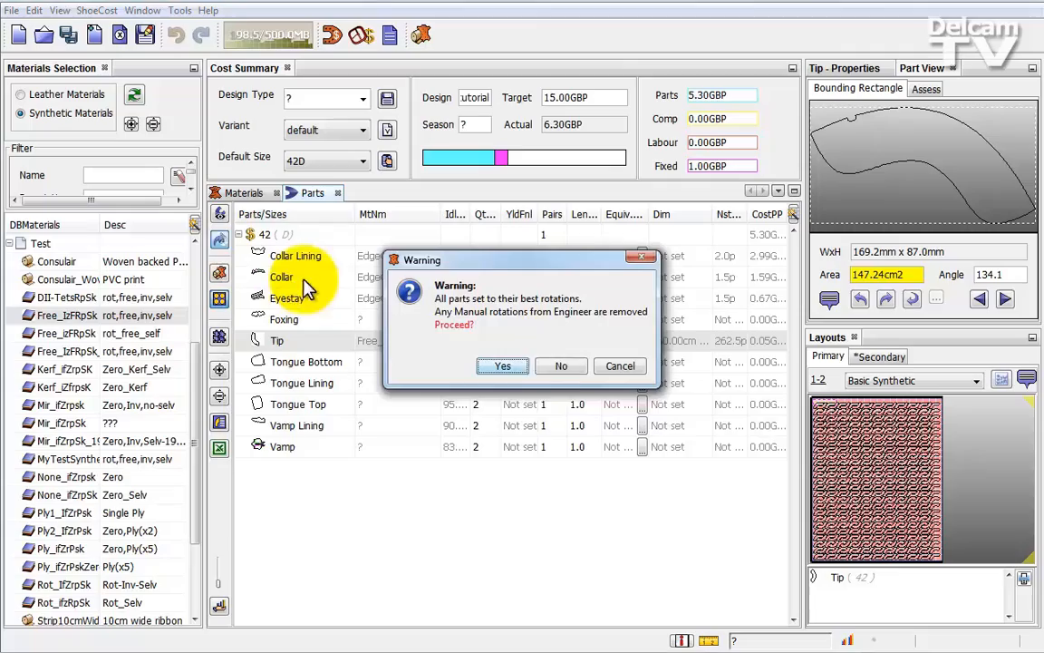
click(503, 365)
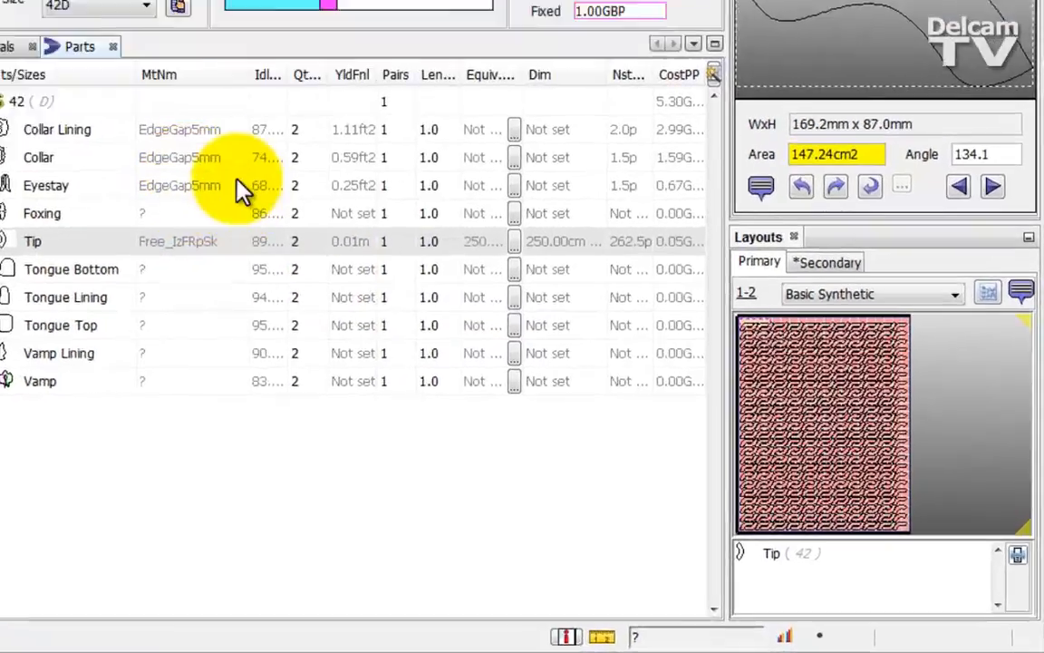
Re-nest Tip in Basic Synthetic, reaching 277.5p, and enlarge the layout view
right_click(823, 422)
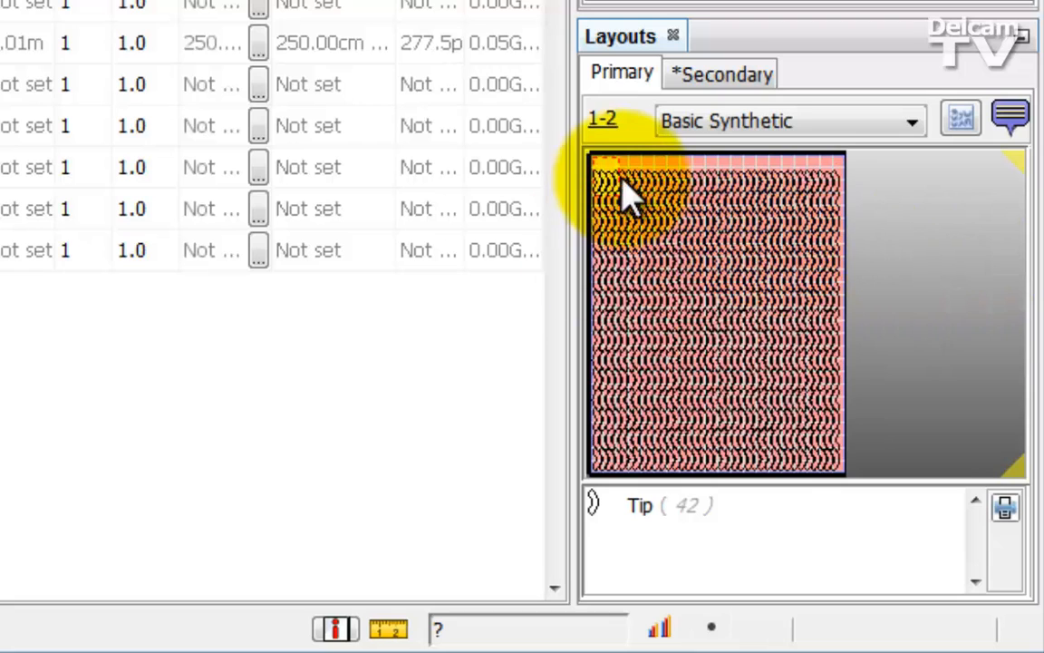
mouse_move(607, 485)
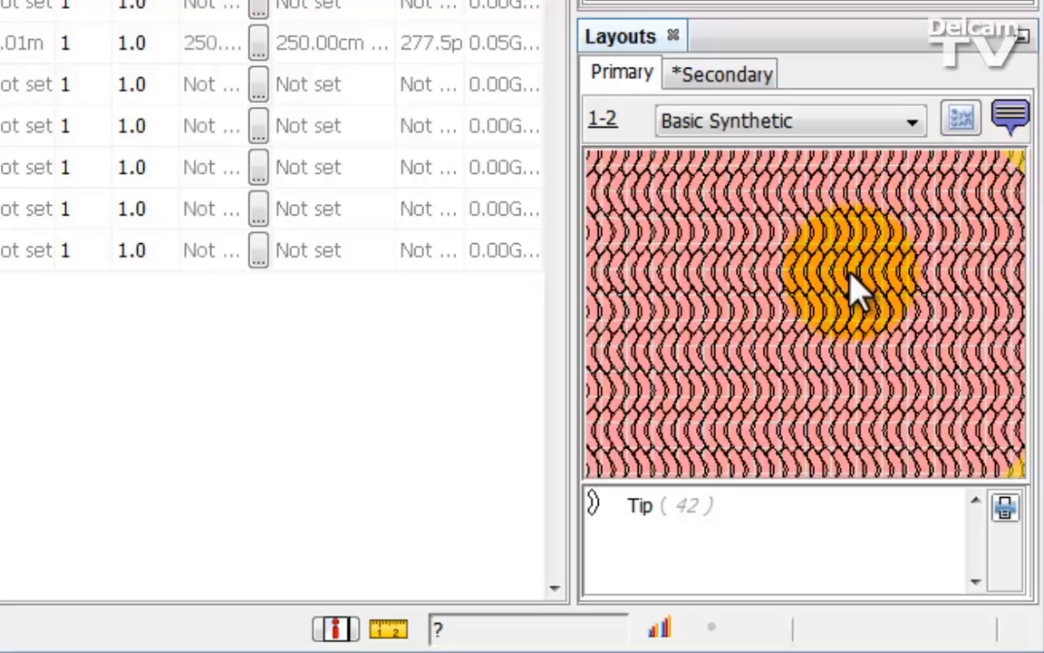
click(1011, 116)
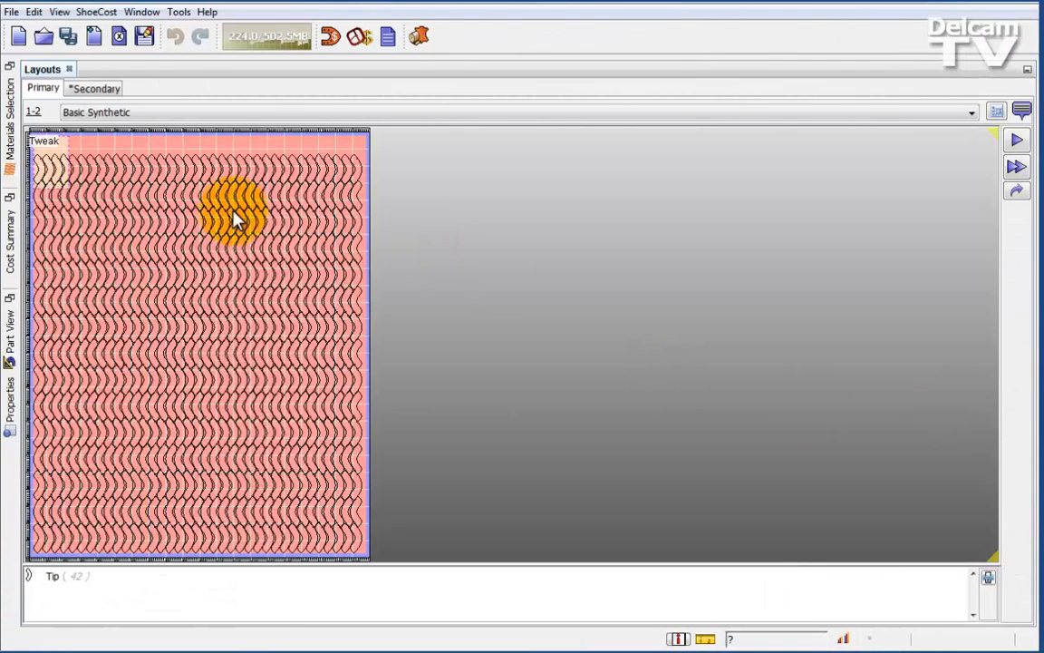
mouse_move(408, 277)
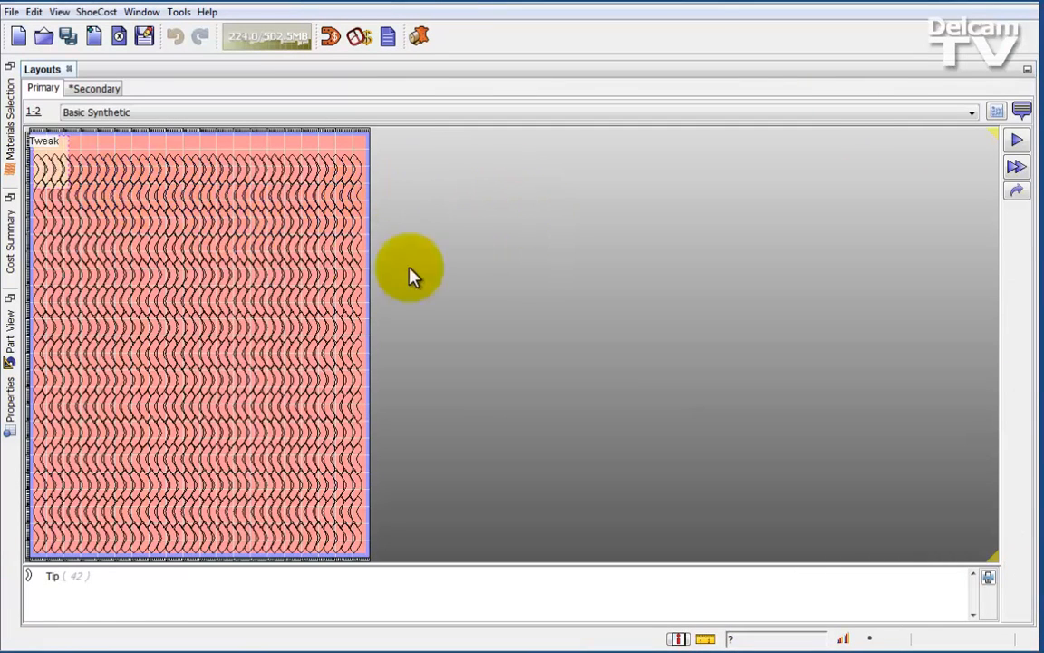
mouse_move(925, 158)
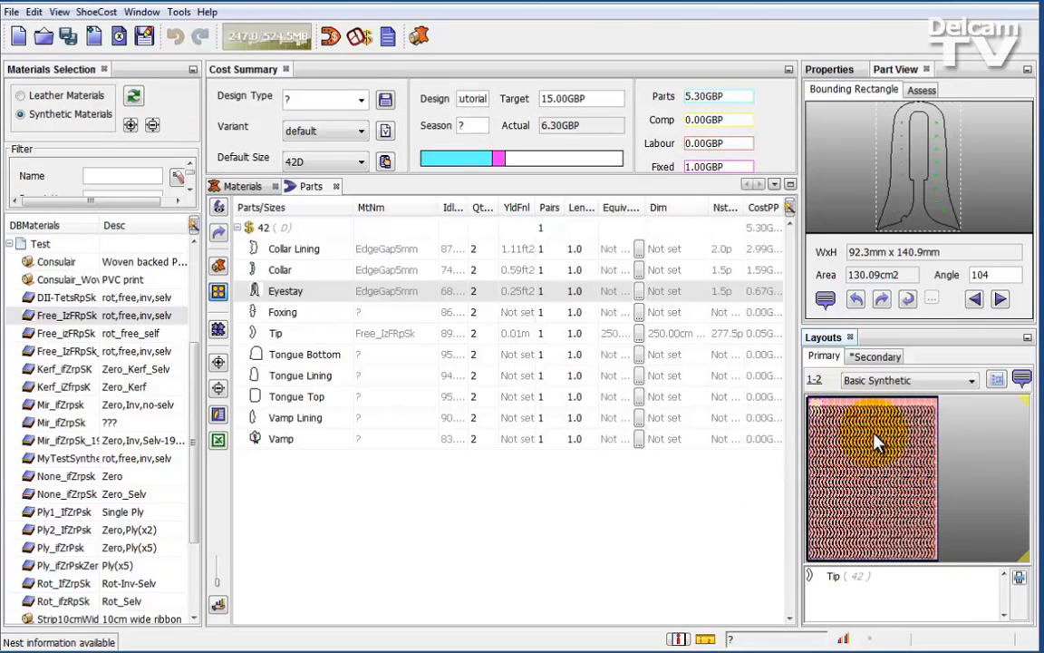
mouse_move(884, 489)
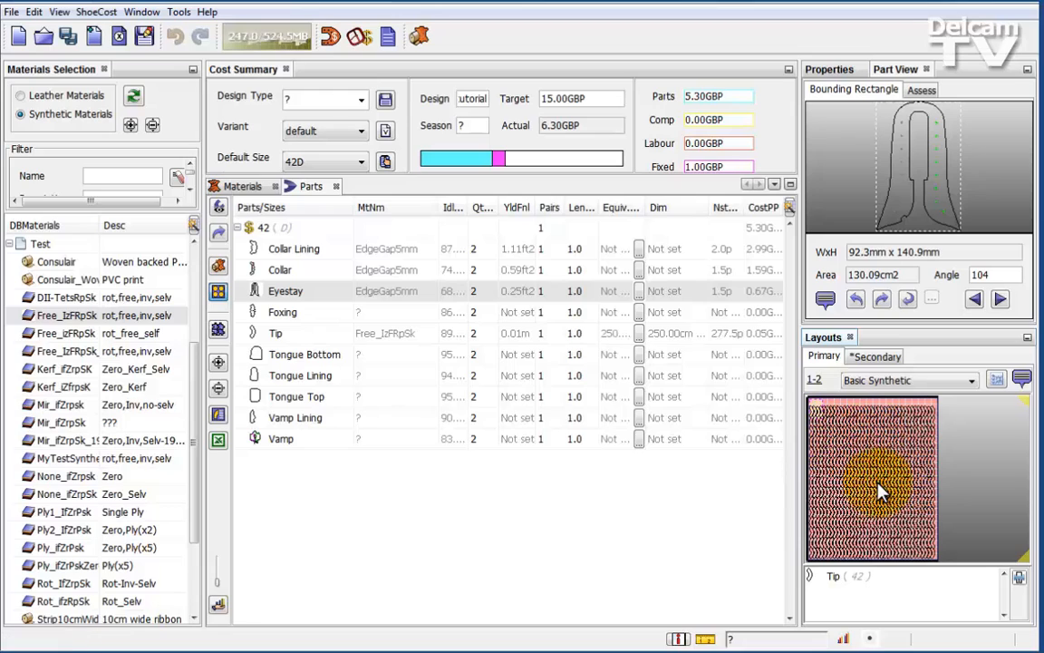